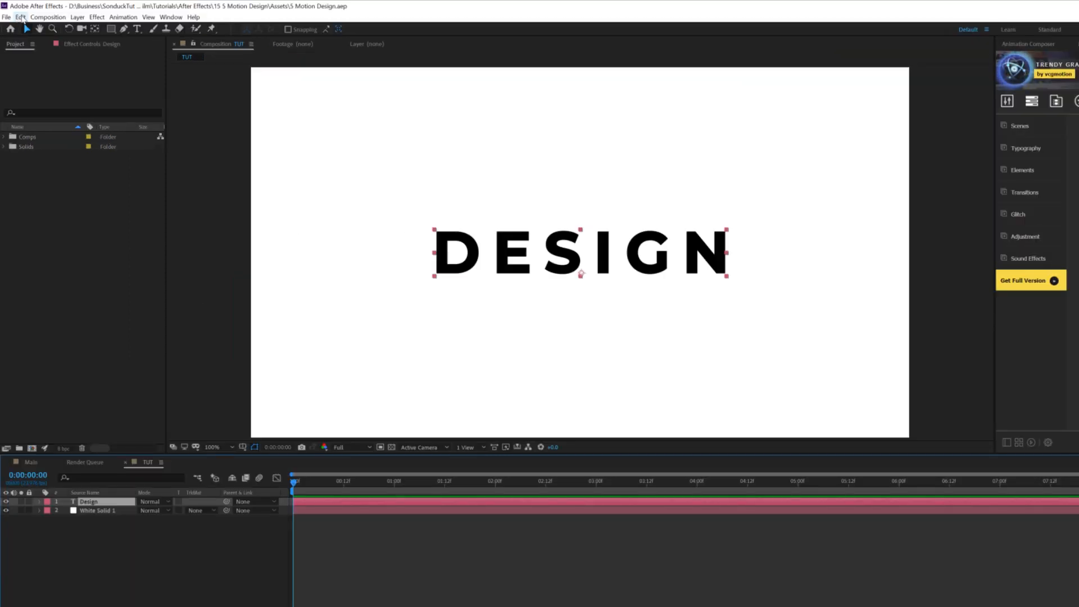
# Step: Open the Edit menu to duplicate the bold DESIGN title layer
pyautogui.click(20, 17)
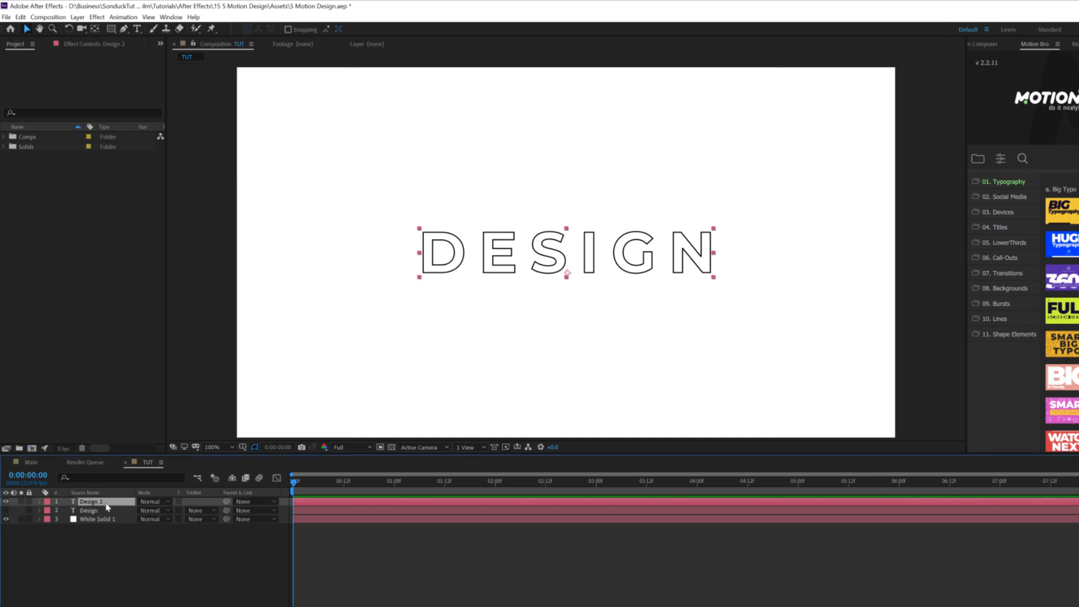
# Step: Pre-compose the outlined Design 2 layer into a Title Repeat composition
pyautogui.click(77, 16)
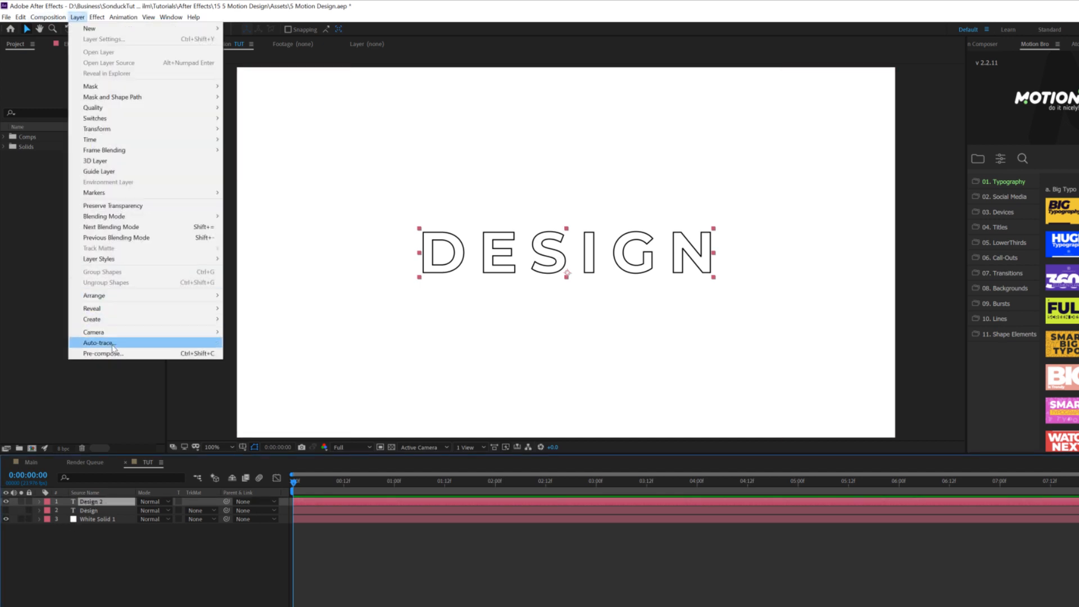
pyautogui.click(103, 353)
pyautogui.write('Title Rep')
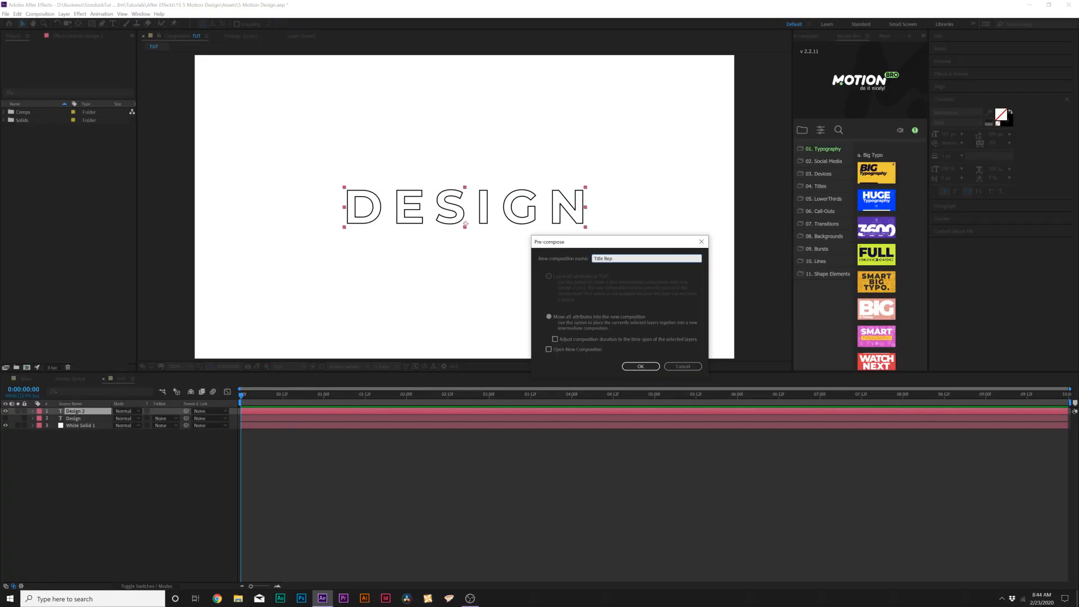
pyautogui.click(640, 366)
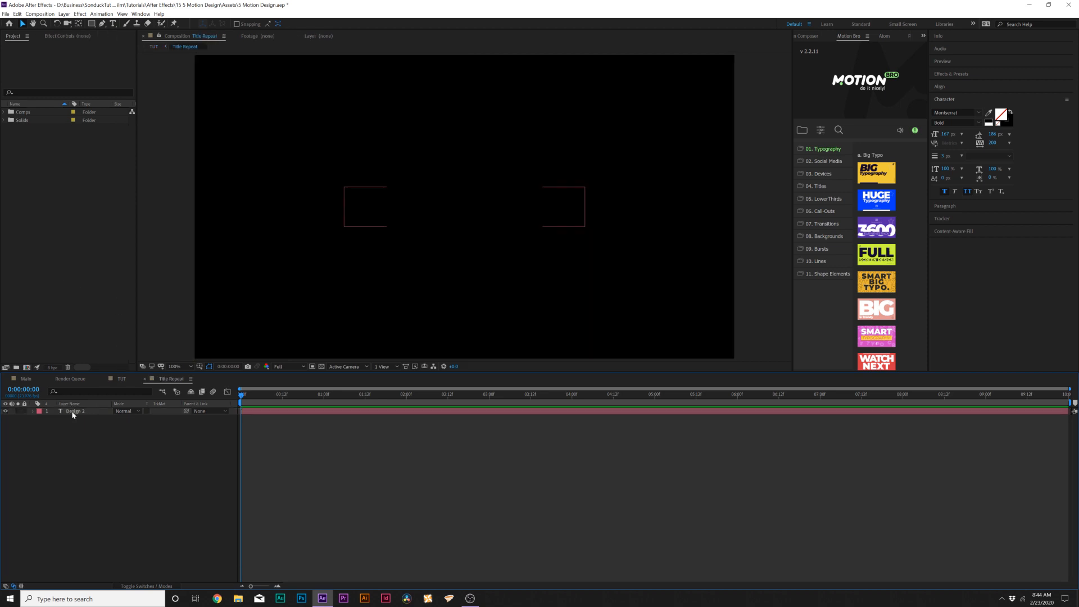
# Step: Resize the Title Repeat composition to 1220×170 in Composition Settings
pyautogui.click(39, 13)
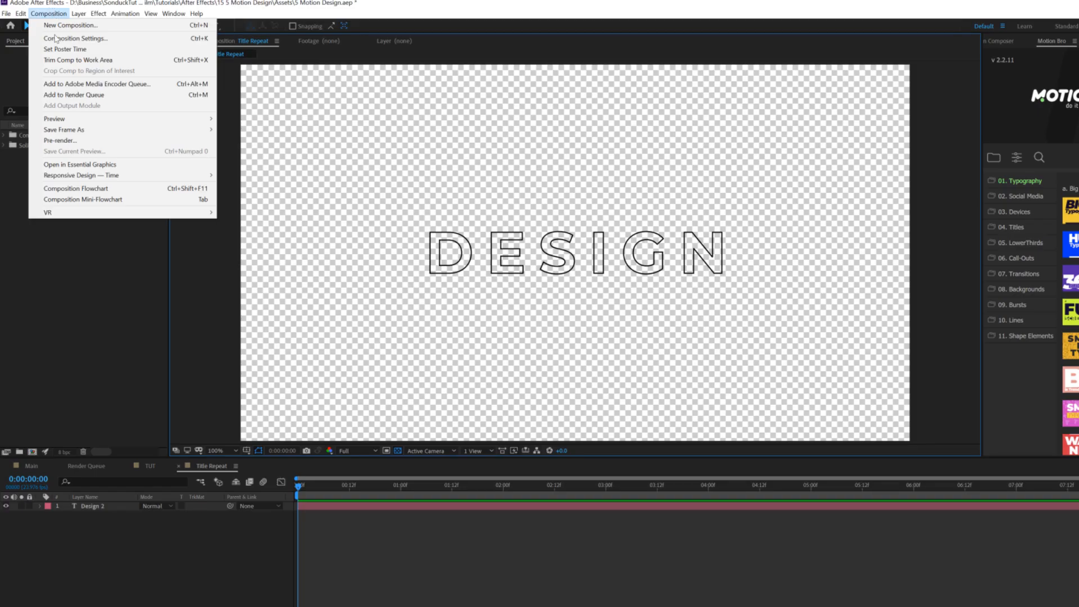
pyautogui.click(74, 37)
pyautogui.write('170')
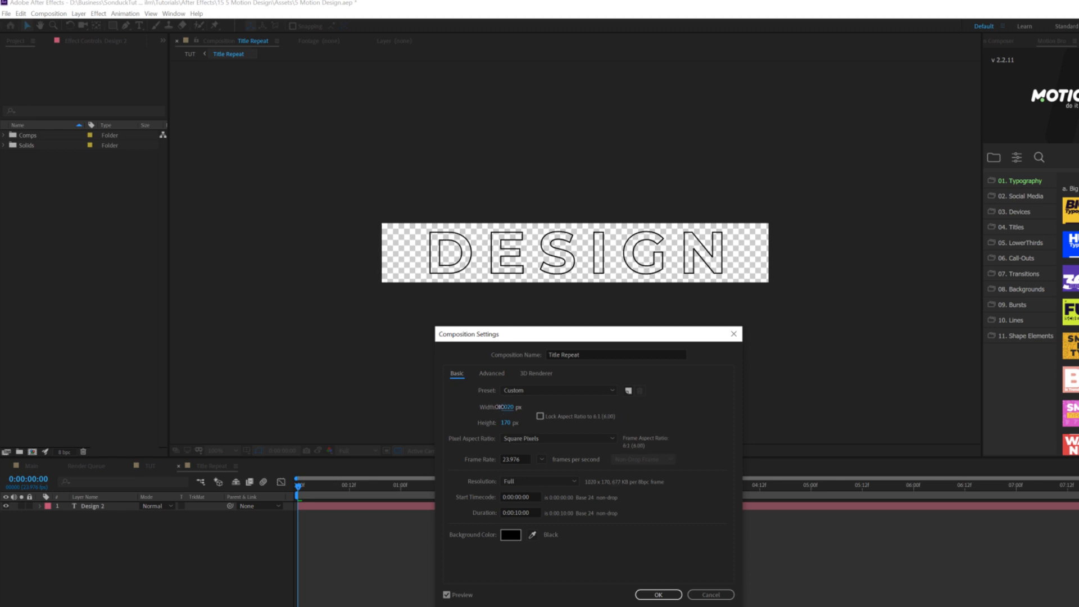
pyautogui.click(657, 594)
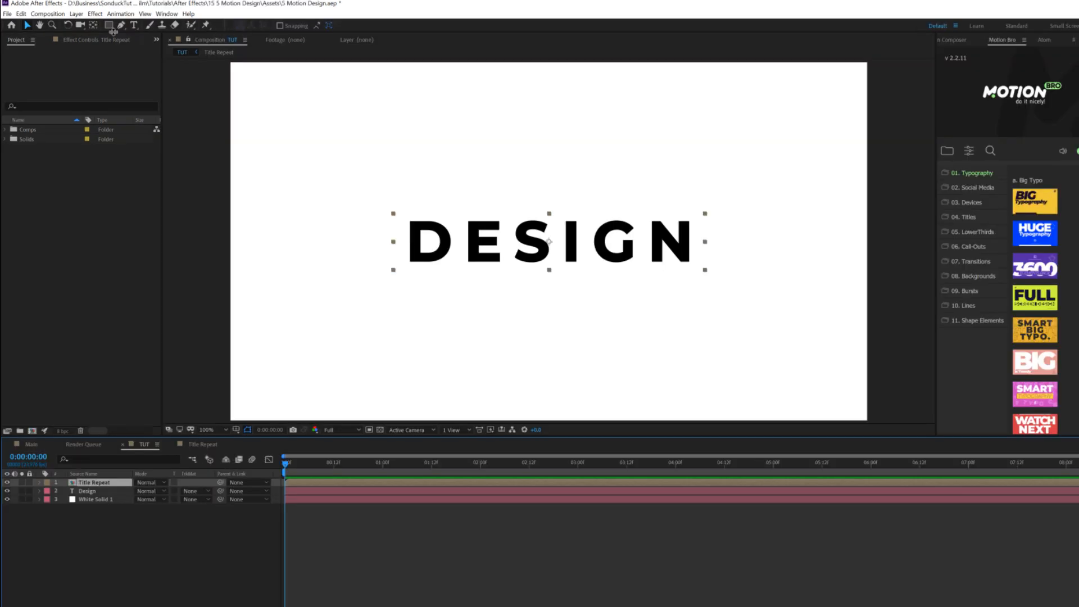
# Step: Apply Motion Tile to Title Repeat with output 790 × 1300, then select Design
pyautogui.click(95, 14)
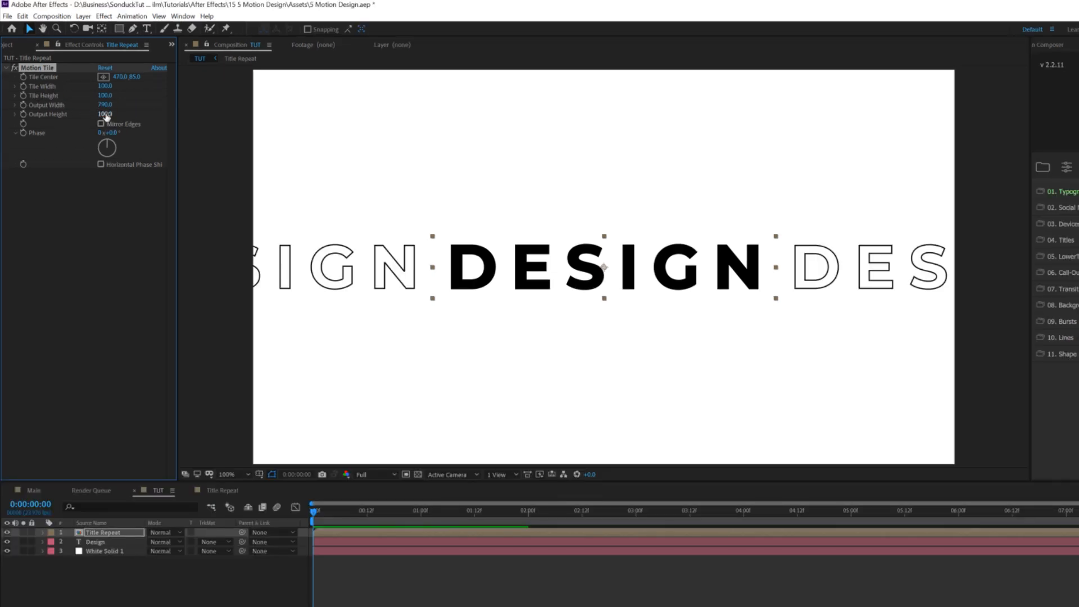
pyautogui.write('1300')
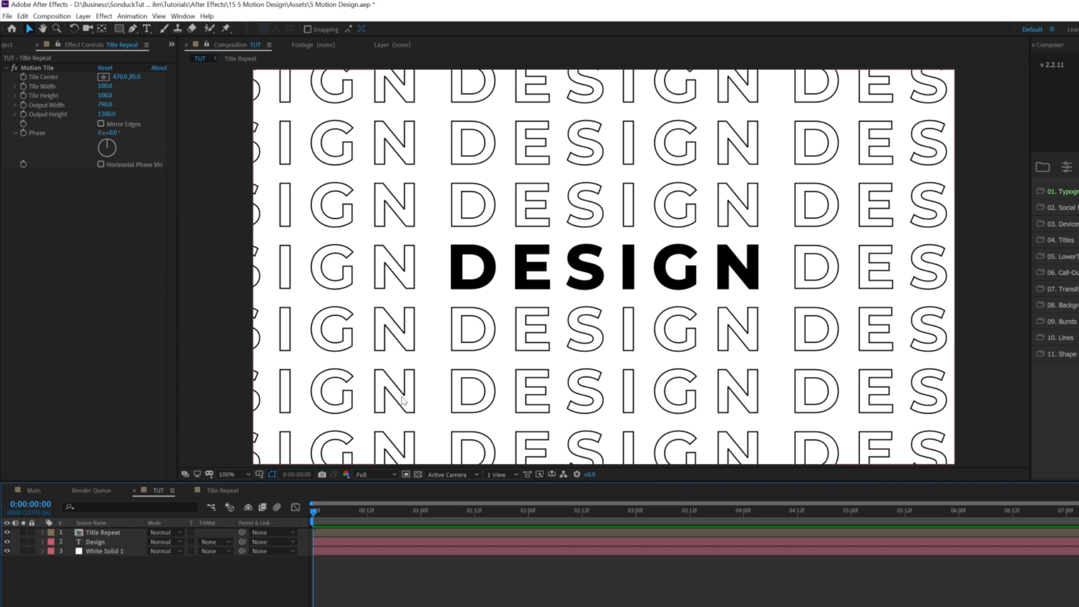
pyautogui.click(95, 541)
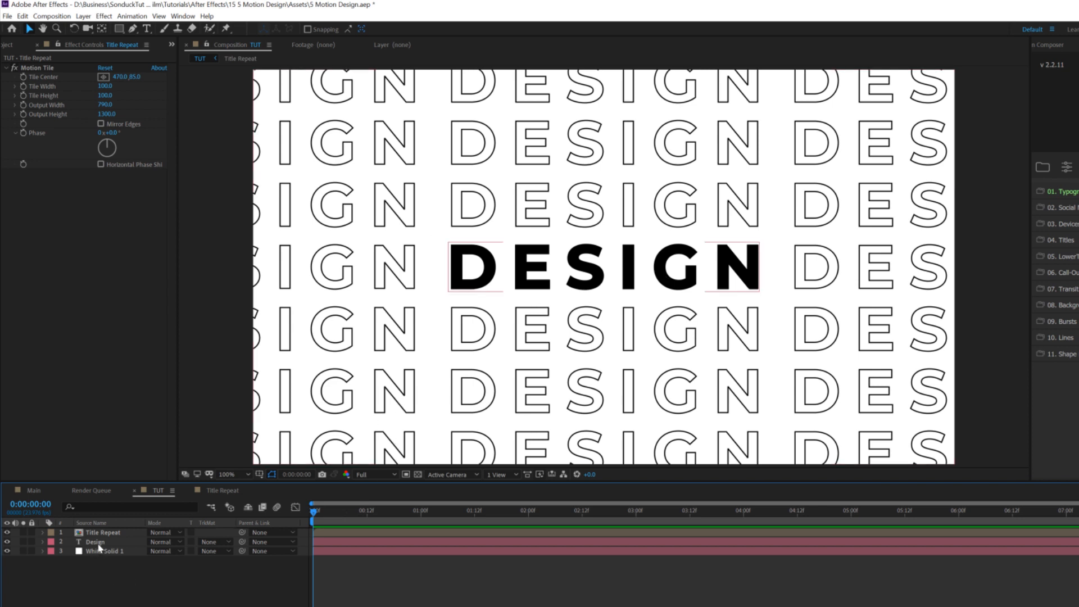
pyautogui.click(95, 542)
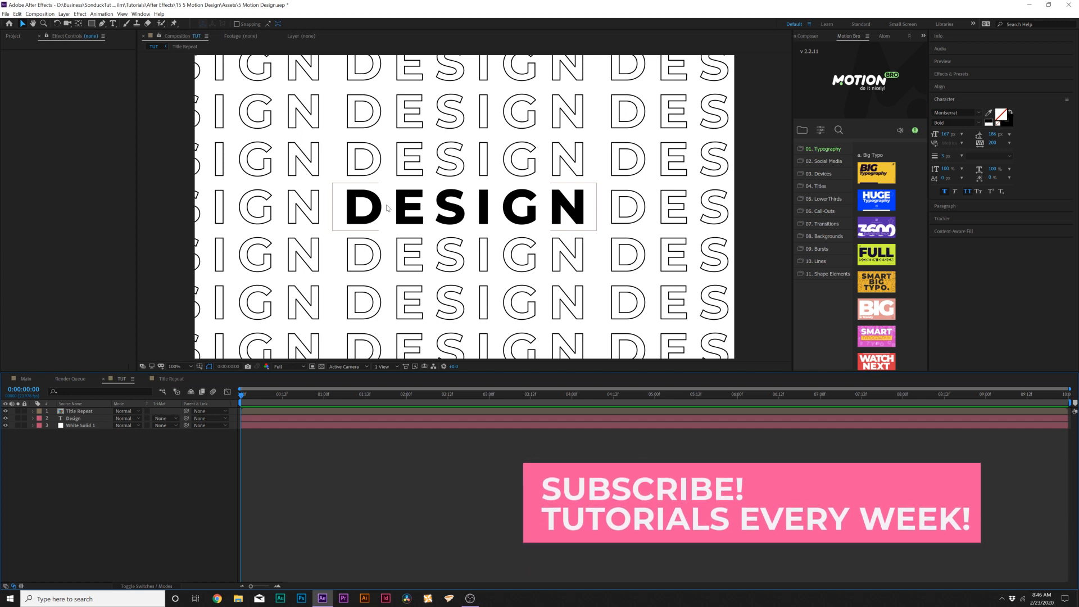
# Step: Duplicate the bold Design layer with Ctrl+D and expand Design 2's properties
pyautogui.click(72, 418)
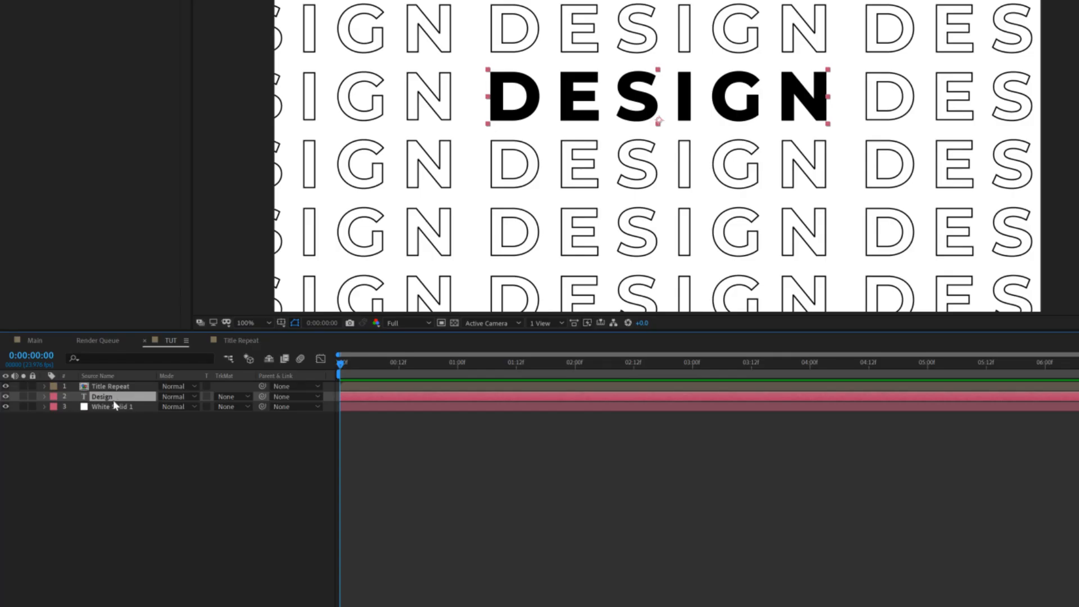
pyautogui.press('ctrl+d')
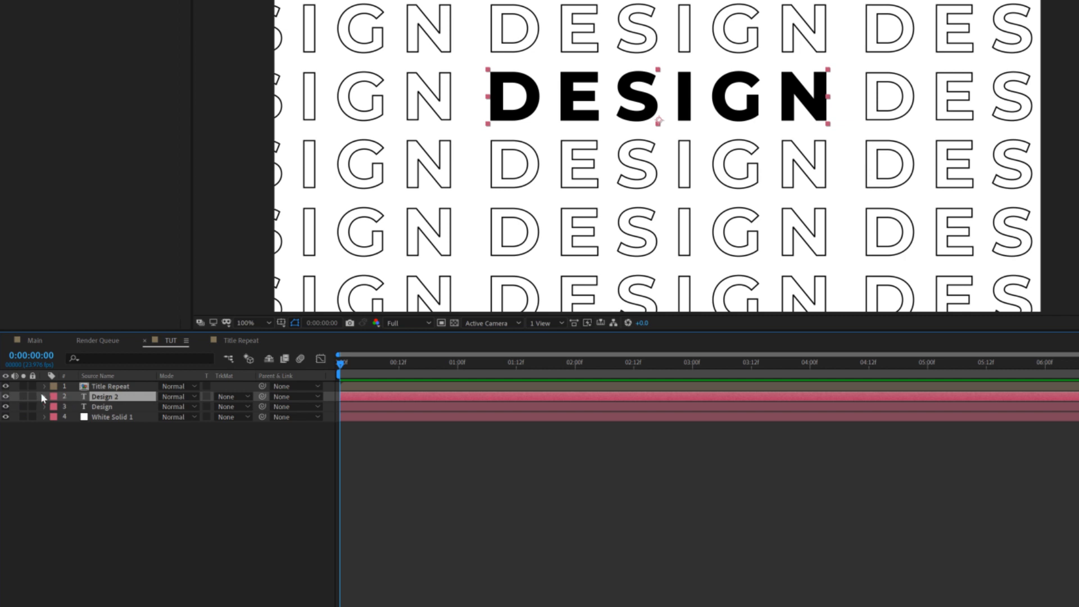
pyautogui.click(44, 396)
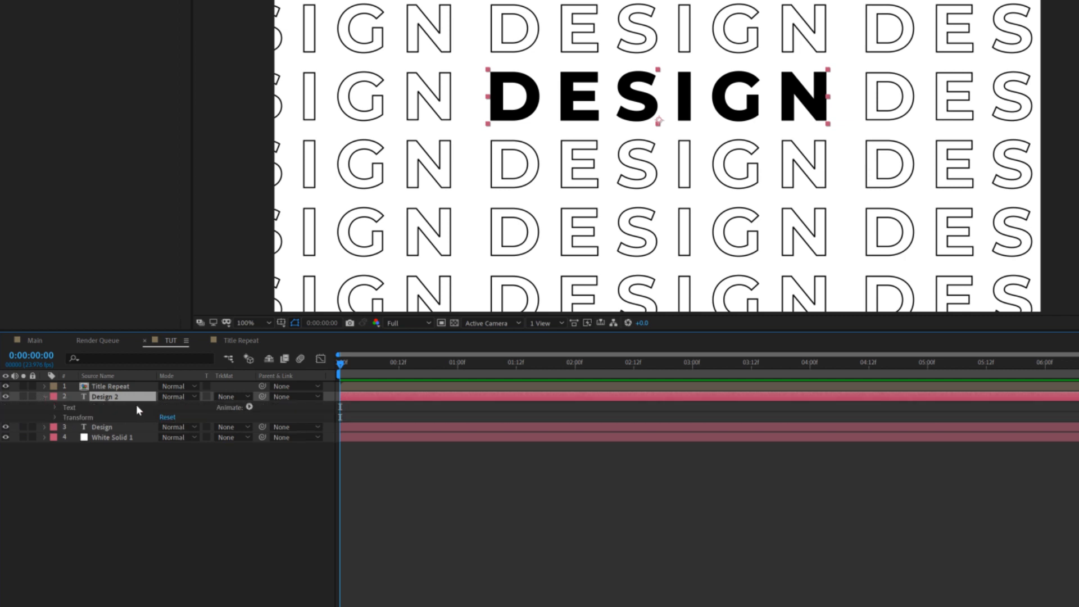
# Step: Add an Opacity animator at 0% with a wiggle expression on the offset
pyautogui.click(249, 407)
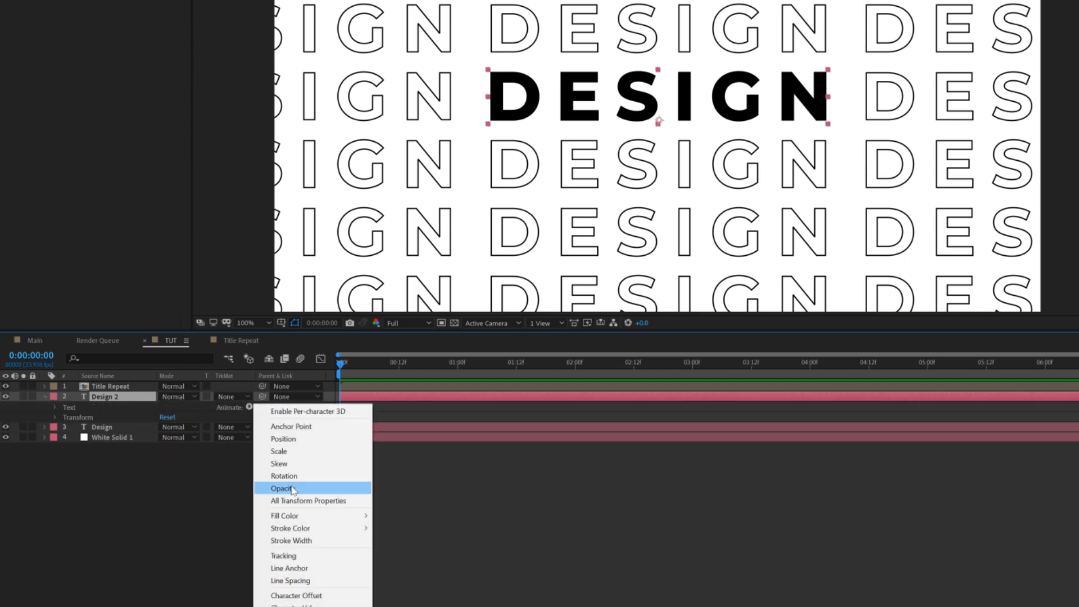
pyautogui.click(279, 488)
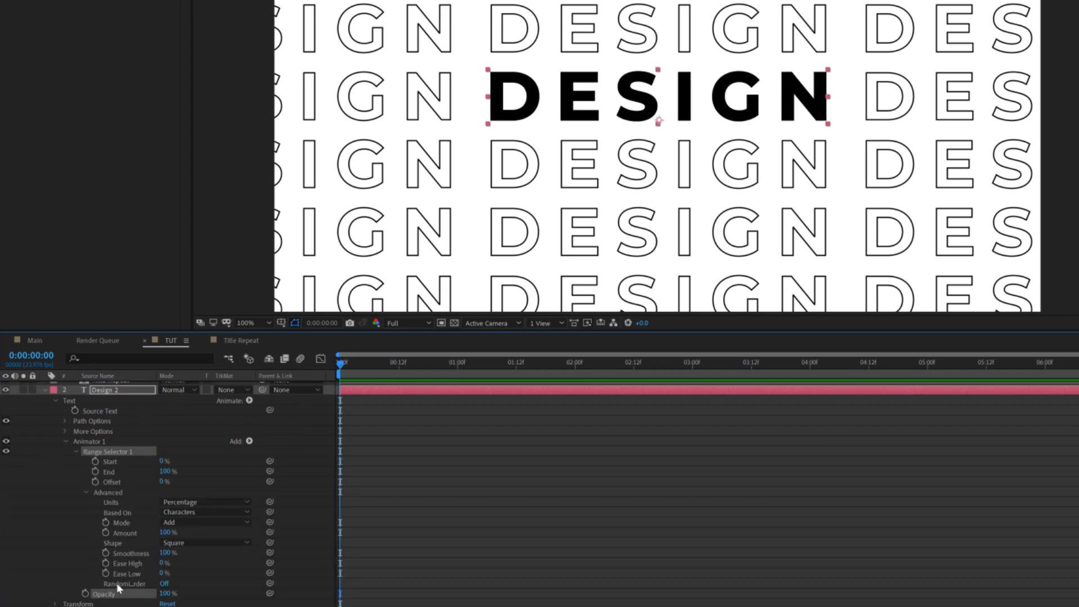
pyautogui.click(164, 584)
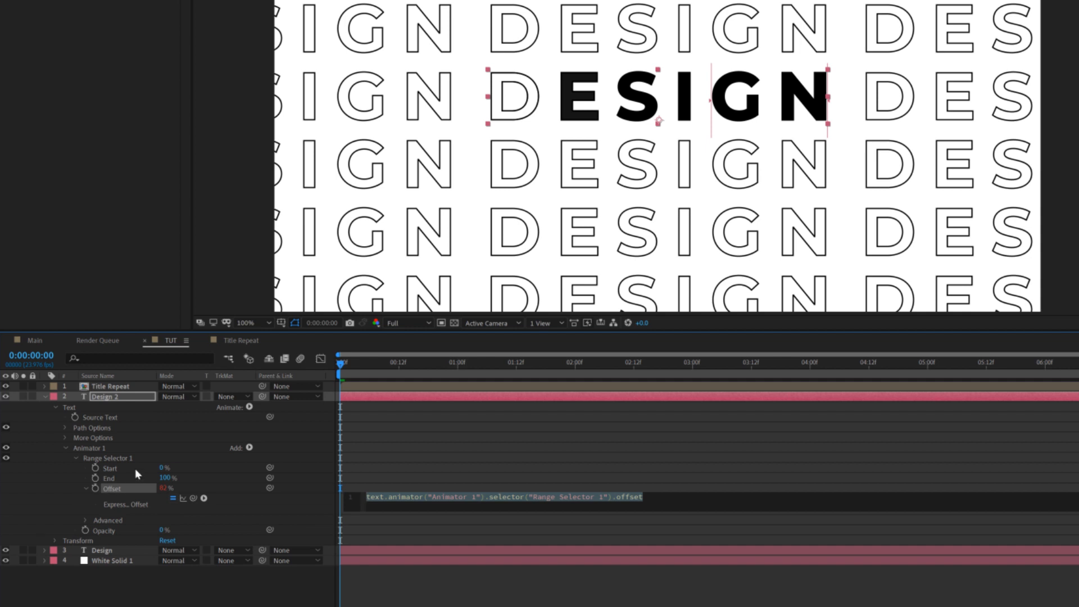
pyautogui.write('wiggle')
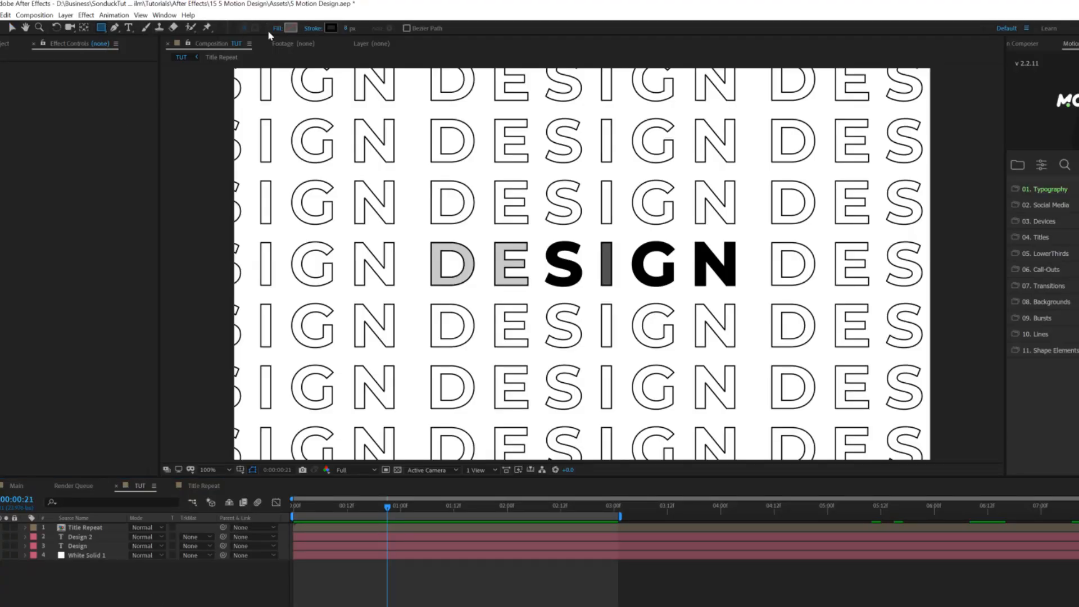
# Step: Set new shapes to no stroke and a light grey #CBCBCB fill
pyautogui.click(288, 28)
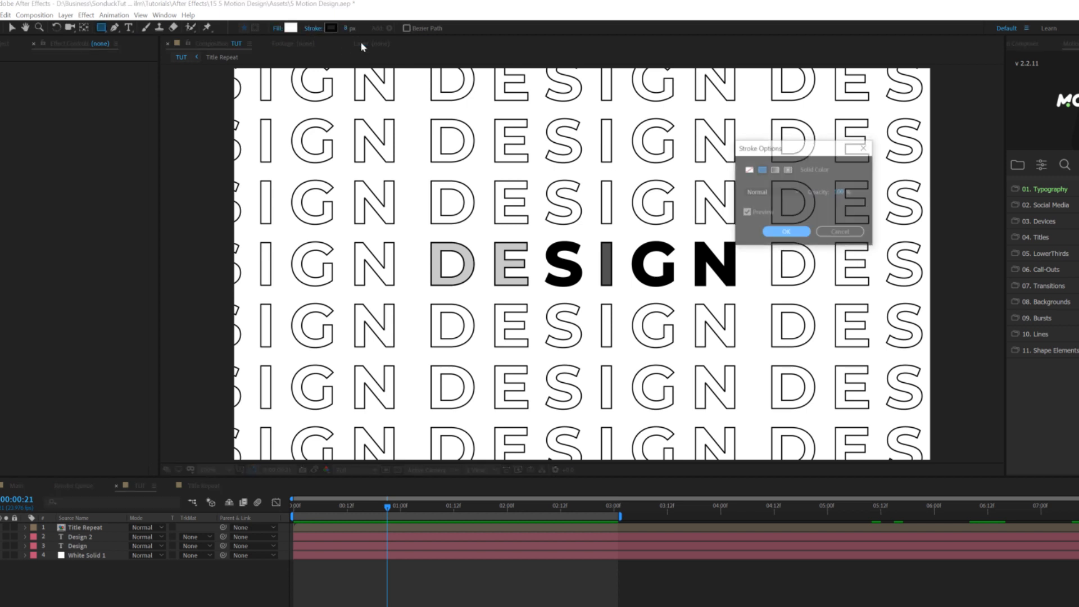
pyautogui.click(786, 231)
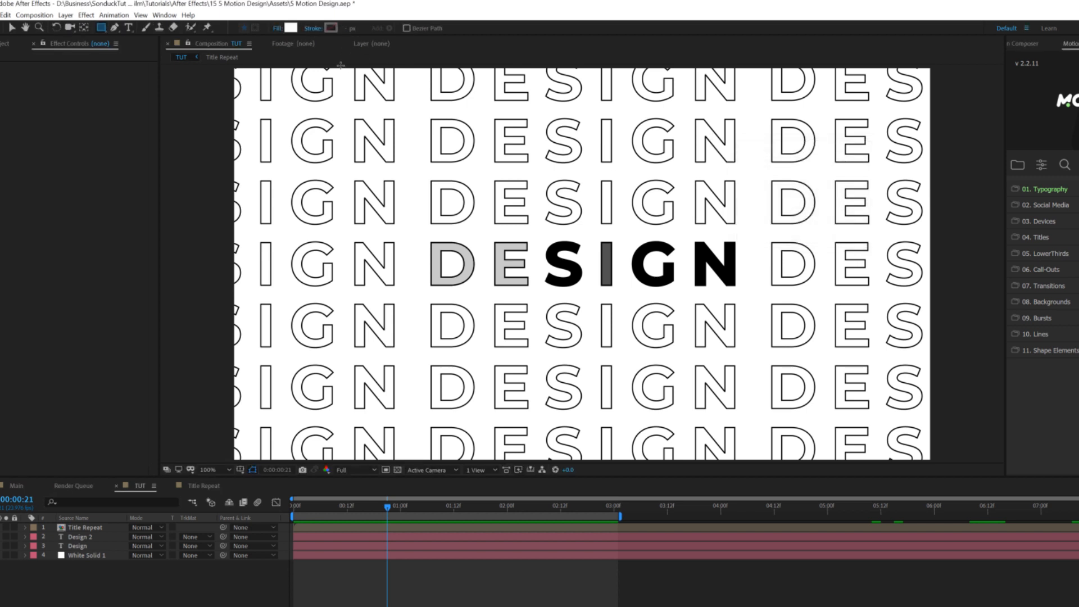
pyautogui.click(291, 28)
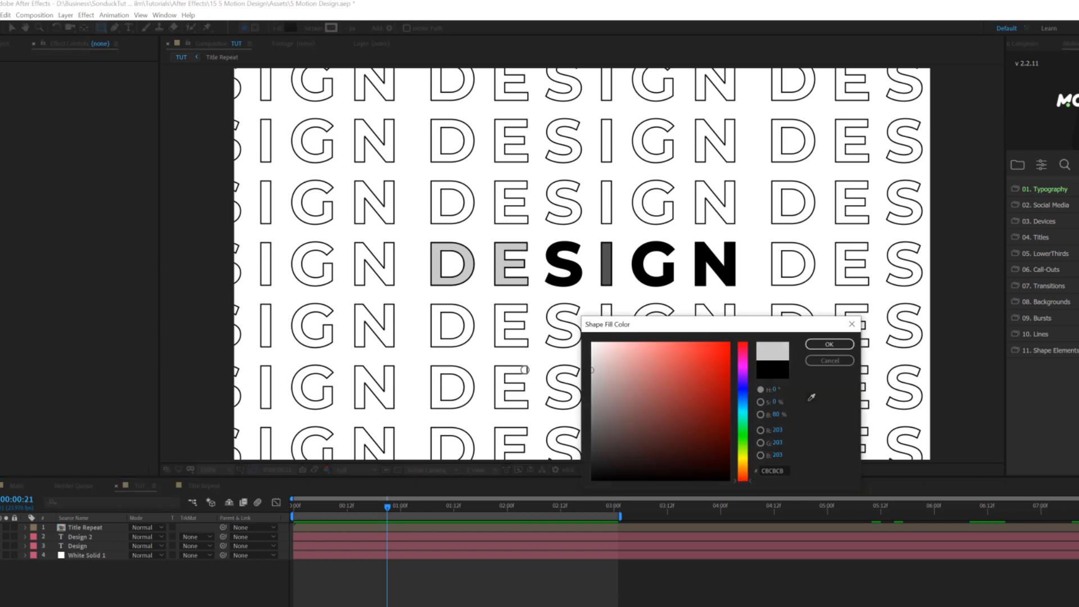
pyautogui.click(828, 344)
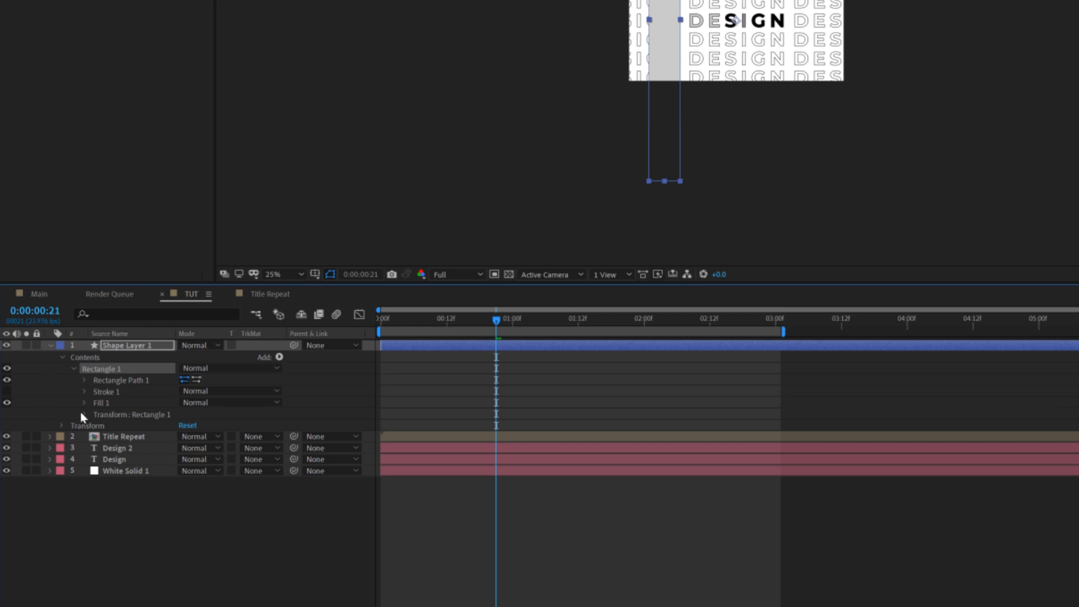
# Step: Add a Repeater to the grey rectangle shape and enter 210 in its settings
pyautogui.click(84, 414)
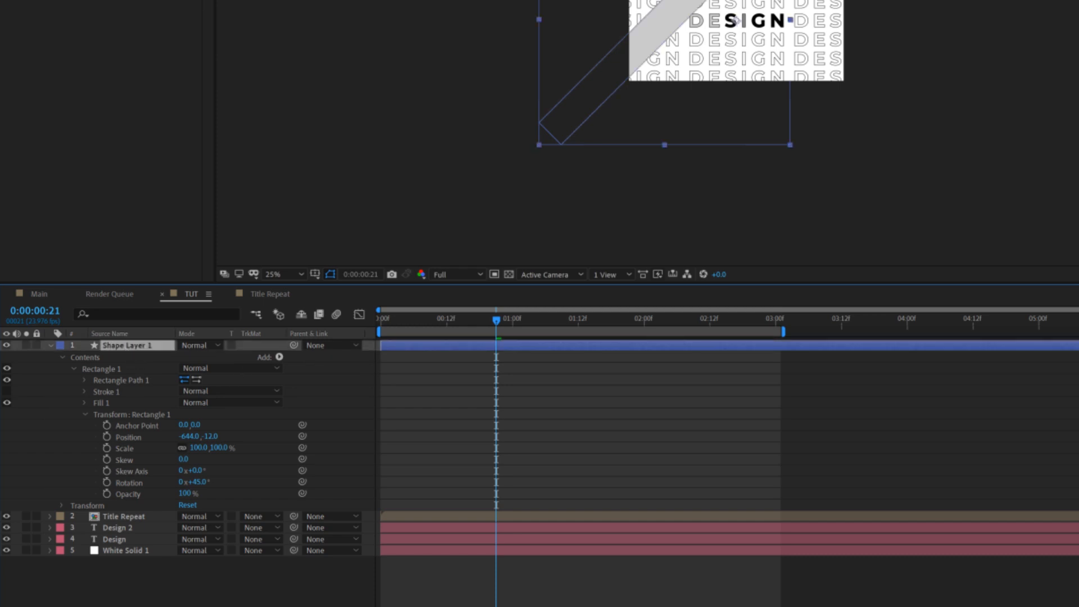
pyautogui.click(279, 356)
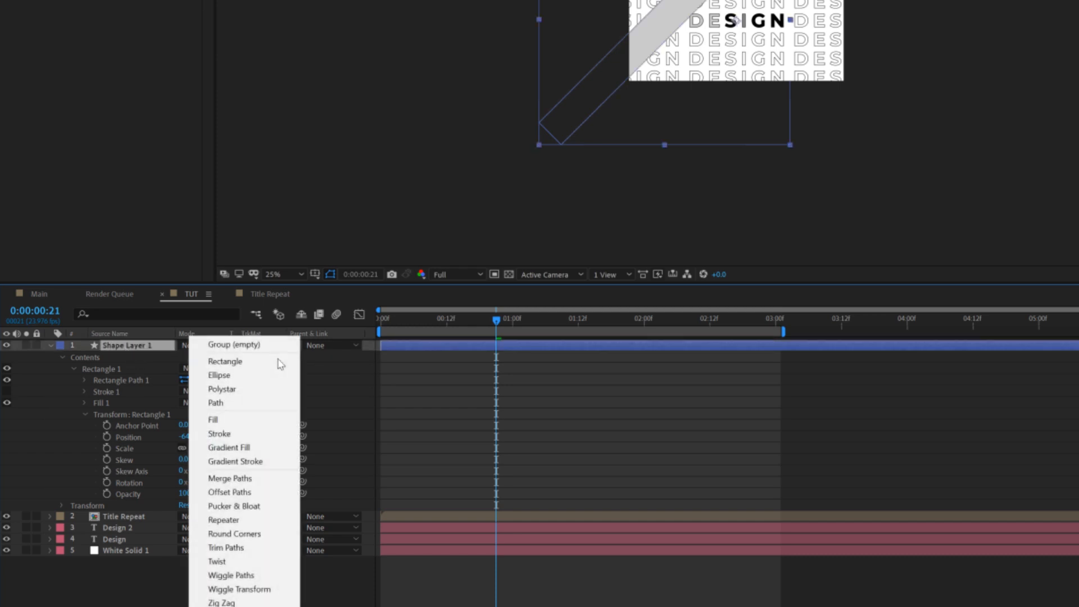
pyautogui.click(224, 519)
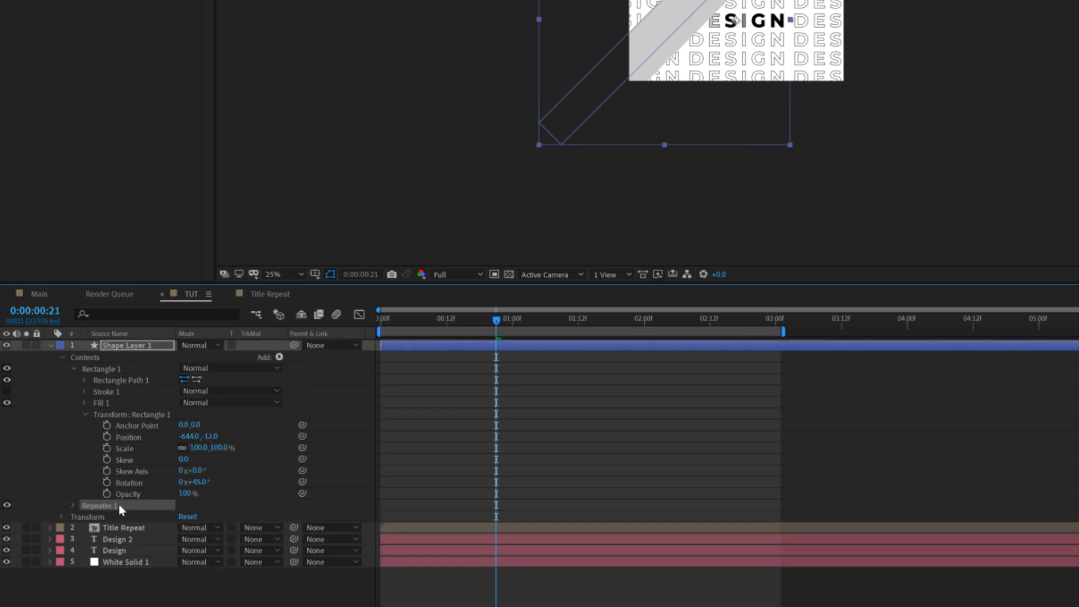
pyautogui.click(73, 505)
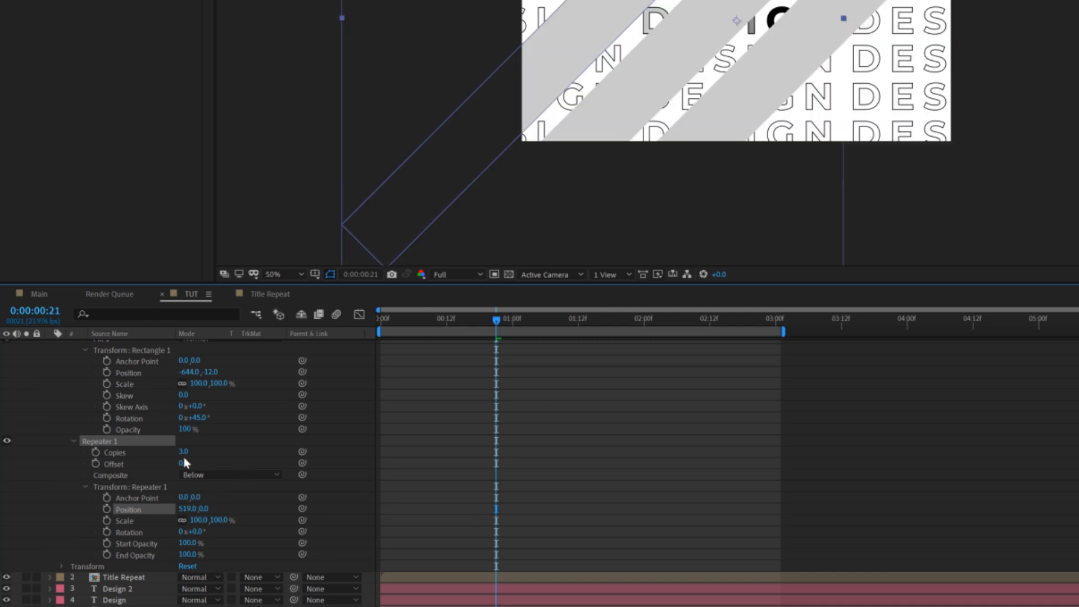
pyautogui.write('210.0,426.0')
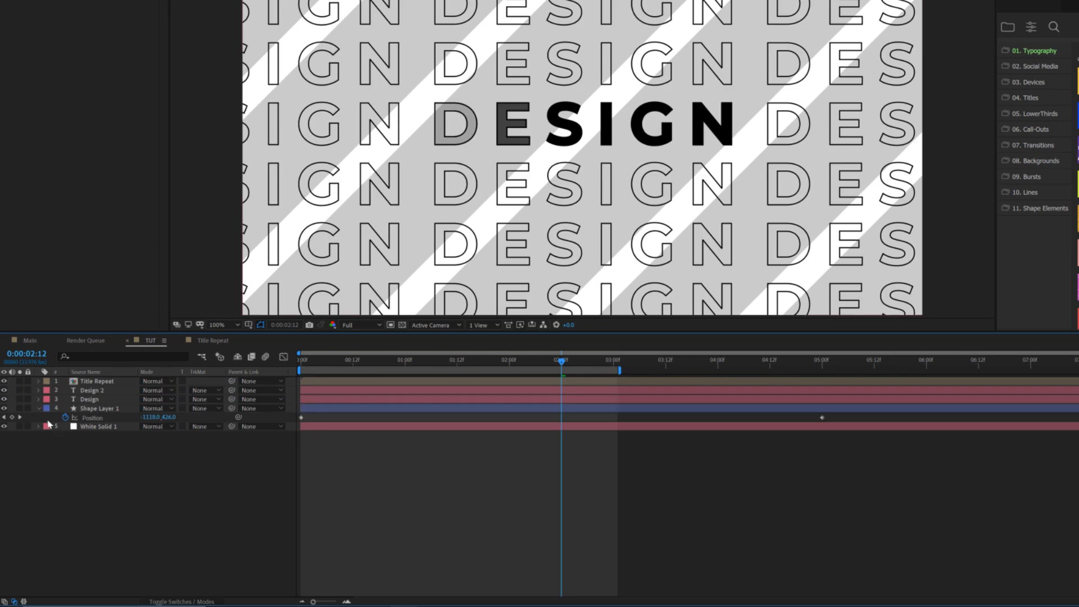
pyautogui.click(39, 408)
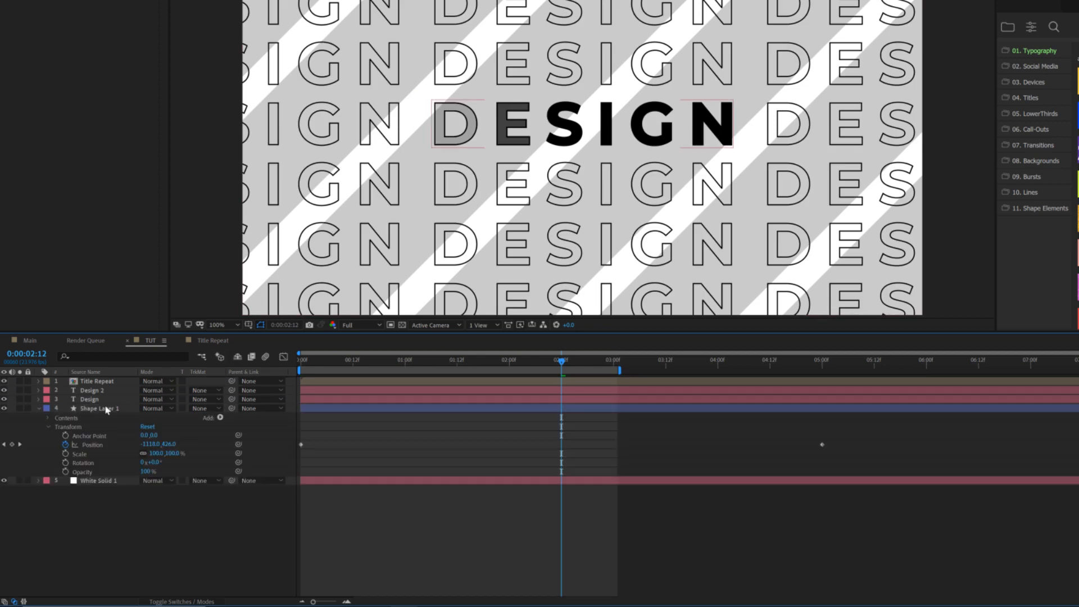
pyautogui.click(47, 418)
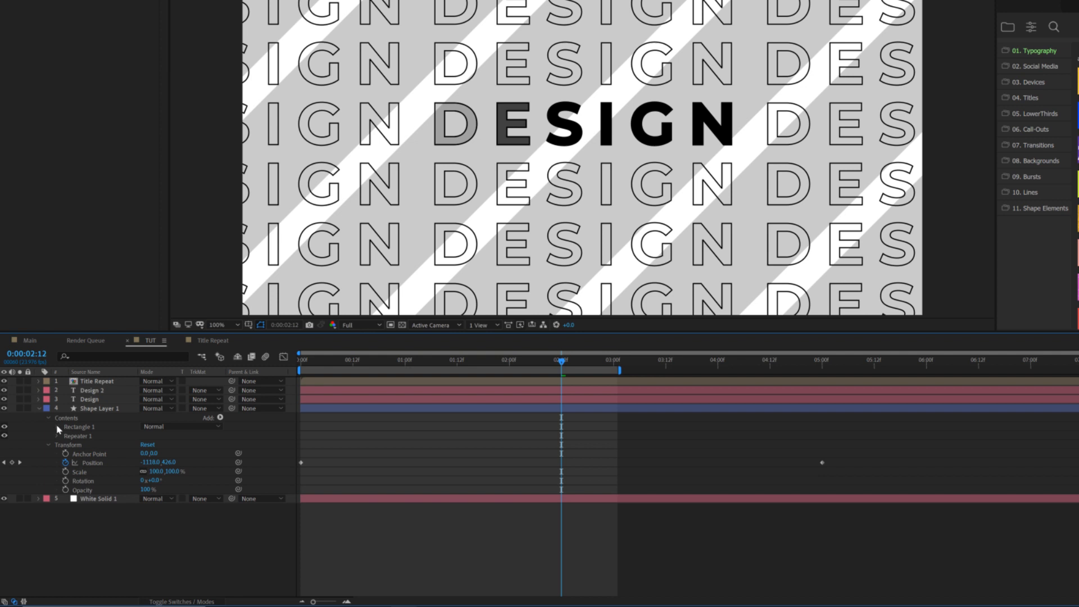
pyautogui.click(57, 427)
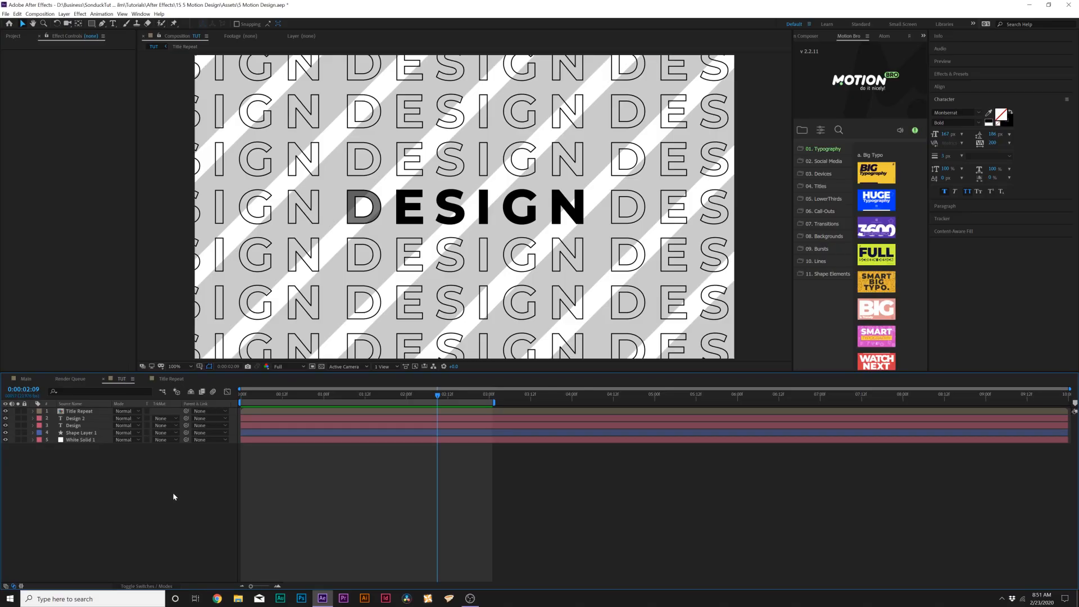
pyautogui.moveTo(172, 496)
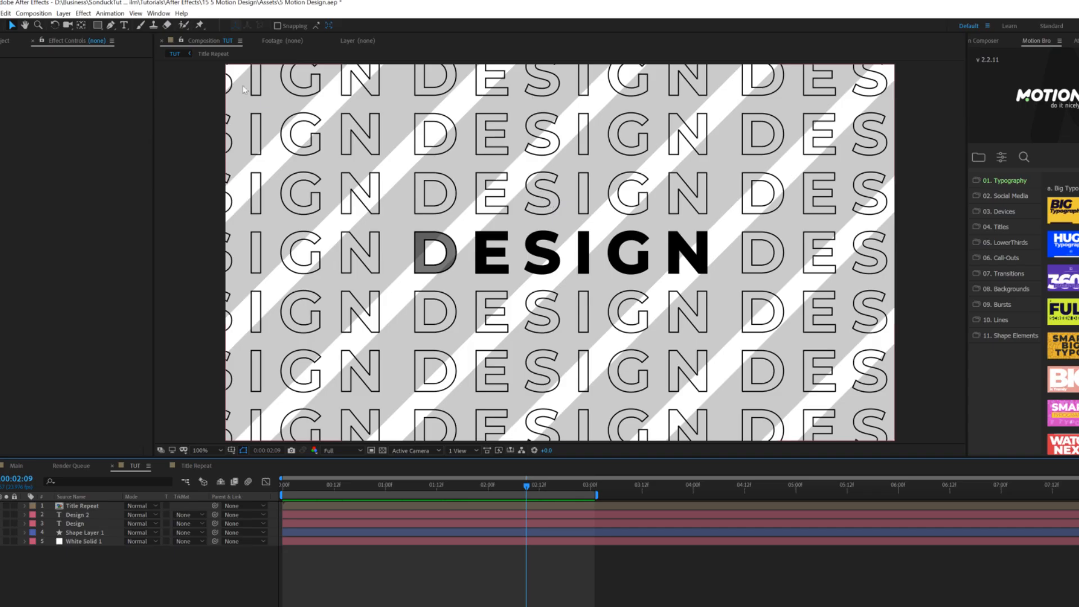
# Step: Set up the Pen tool with no fill and a black stroke
pyautogui.click(108, 25)
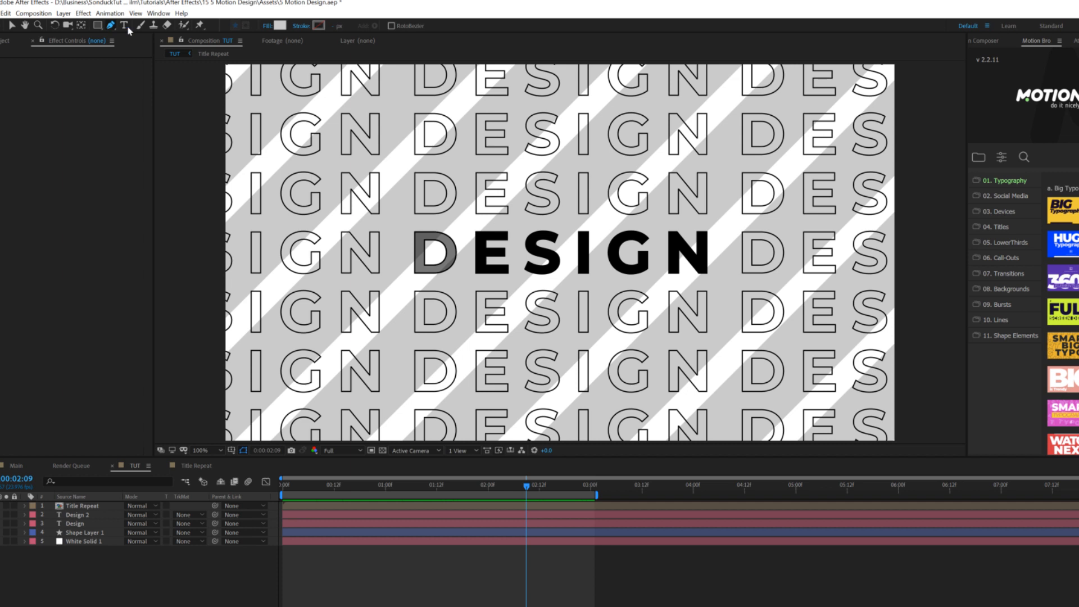
pyautogui.click(267, 25)
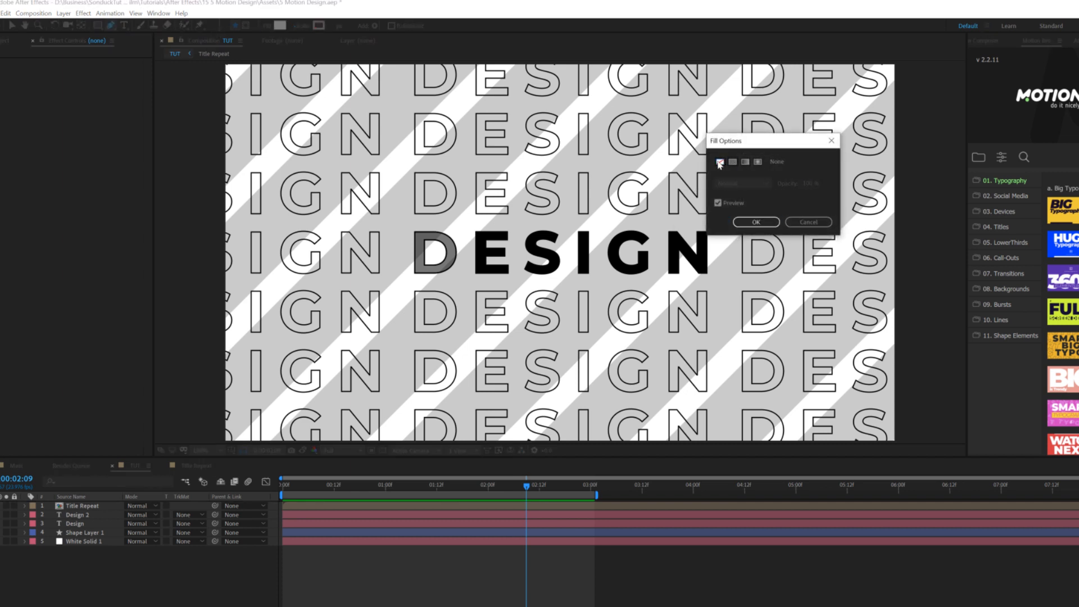
pyautogui.click(720, 161)
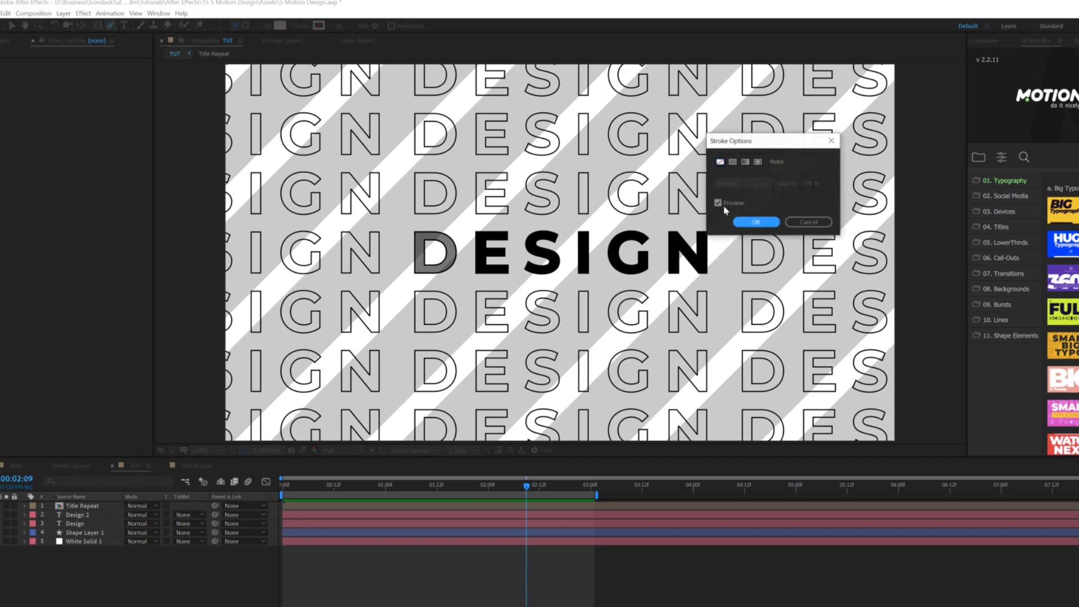
pyautogui.click(755, 222)
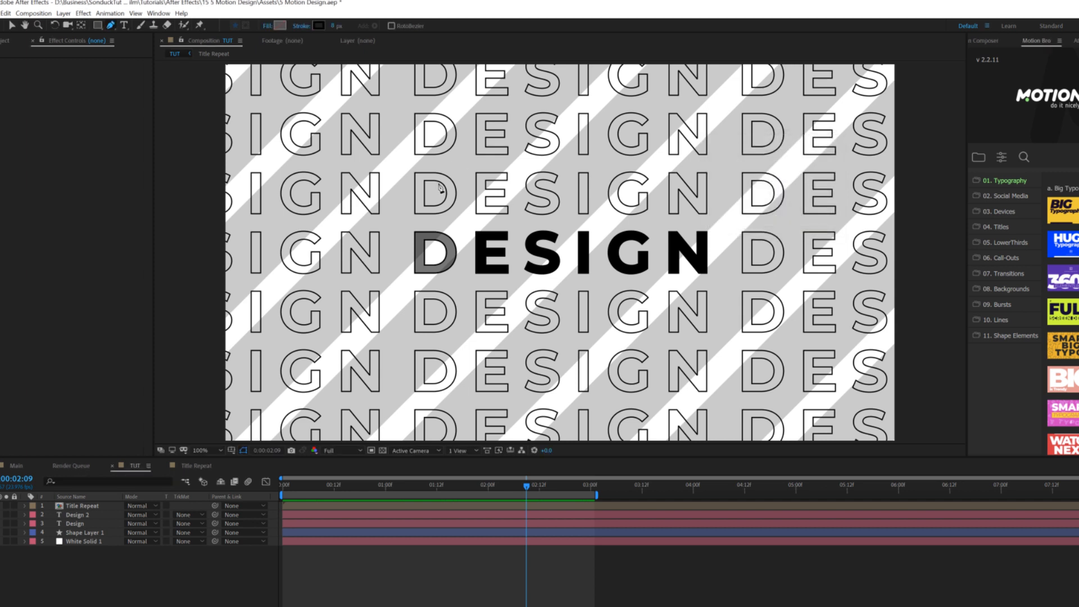
pyautogui.moveTo(543, 381)
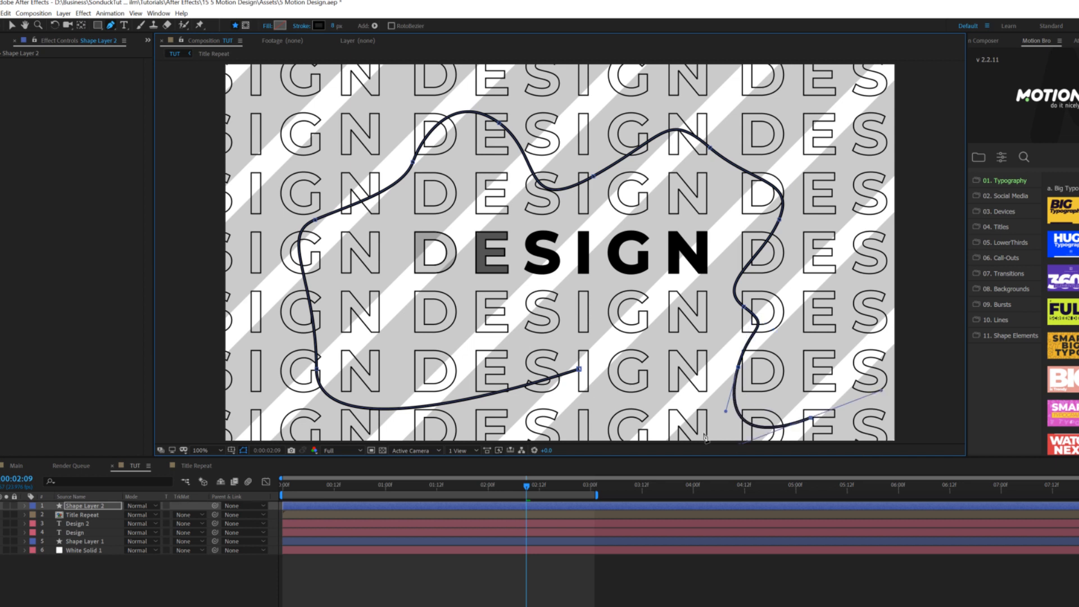
pyautogui.moveTo(97, 530)
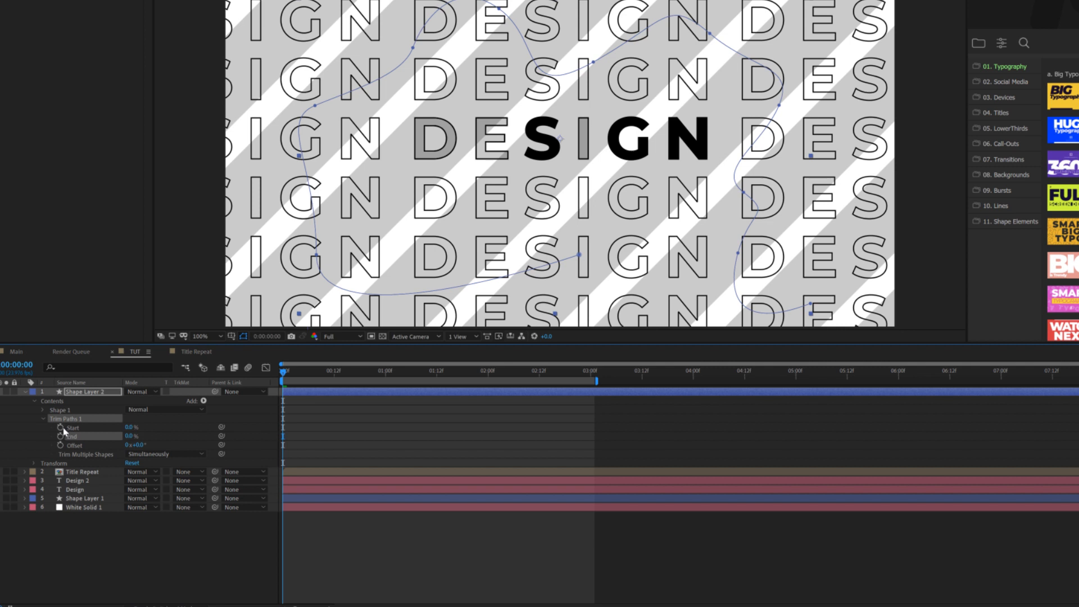
# Step: Keyframe the Trim Paths End, then Start at a later frame
pyautogui.click(61, 427)
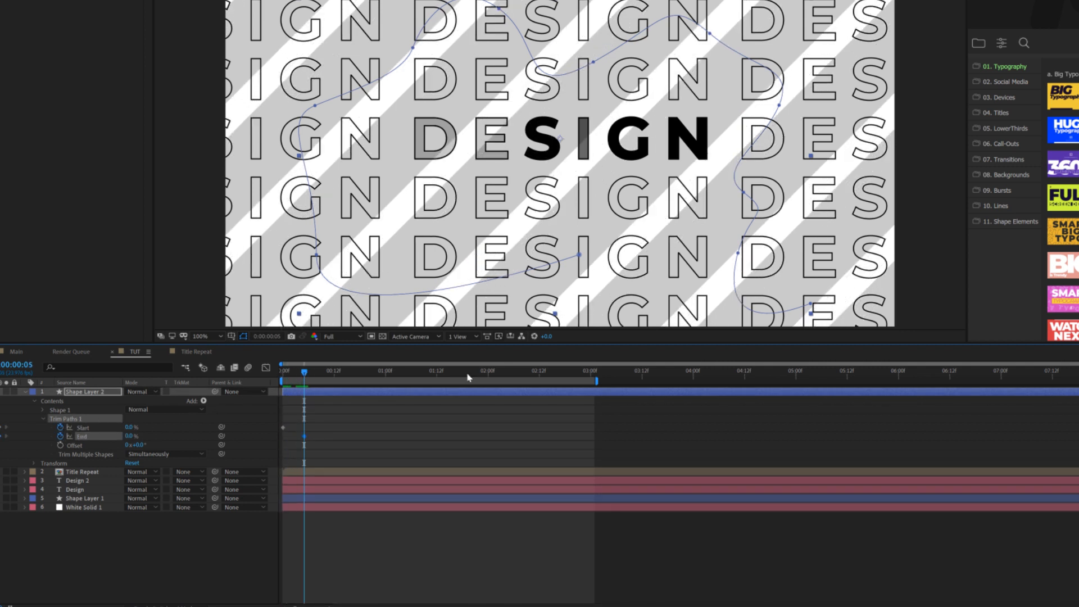
pyautogui.click(545, 371)
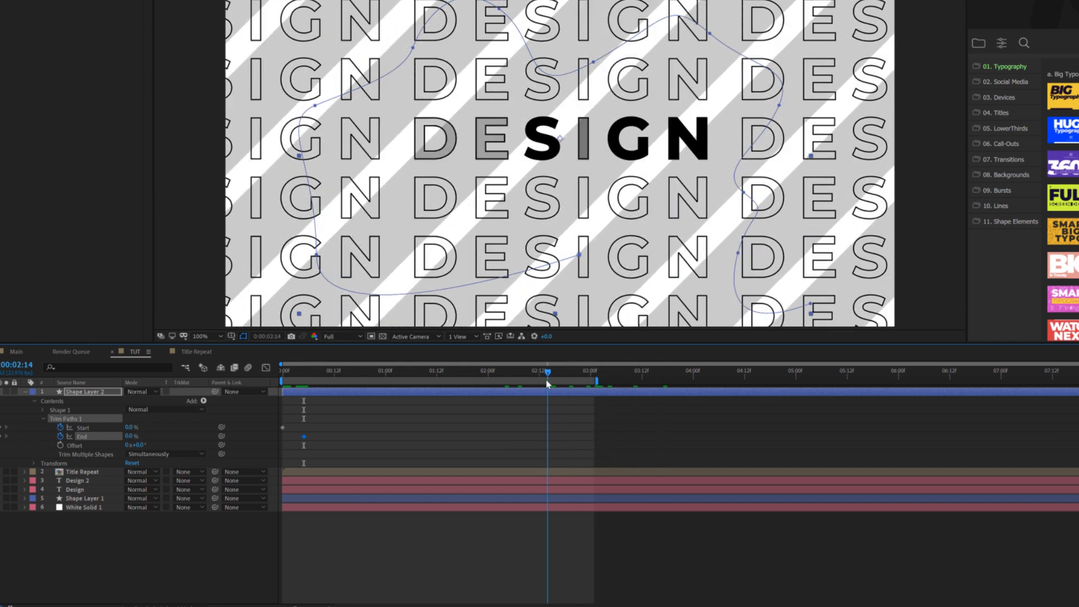
pyautogui.click(594, 370)
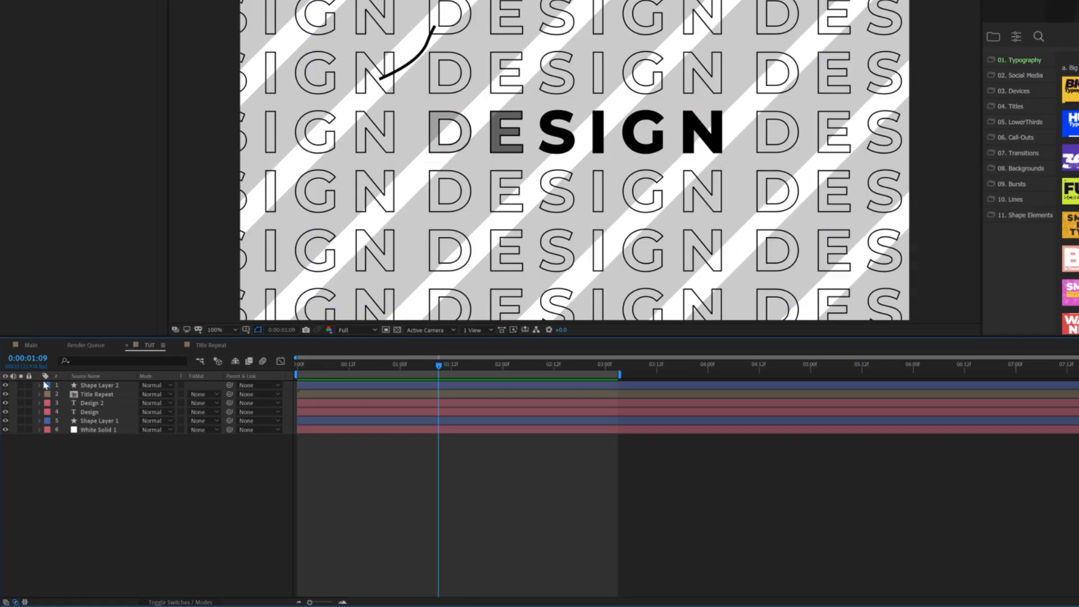
# Step: Switch to the Main composition tab to view the finished glitched title
pyautogui.click(39, 385)
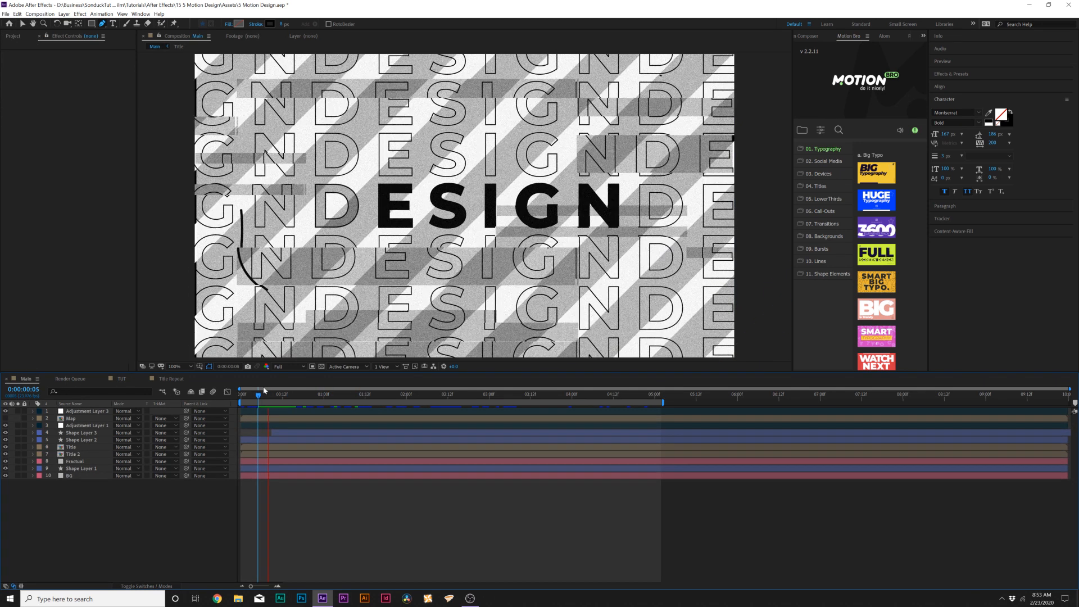
# Step: Switch back to the TUT composition tab and open the Layer menu's New submenu
pyautogui.click(380, 394)
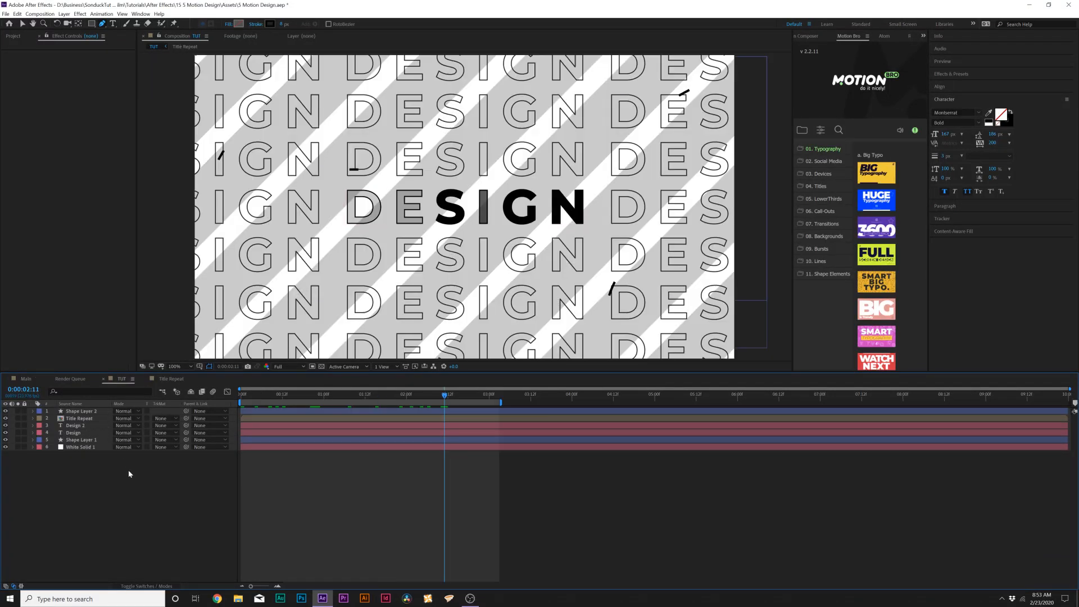
pyautogui.moveTo(120, 469)
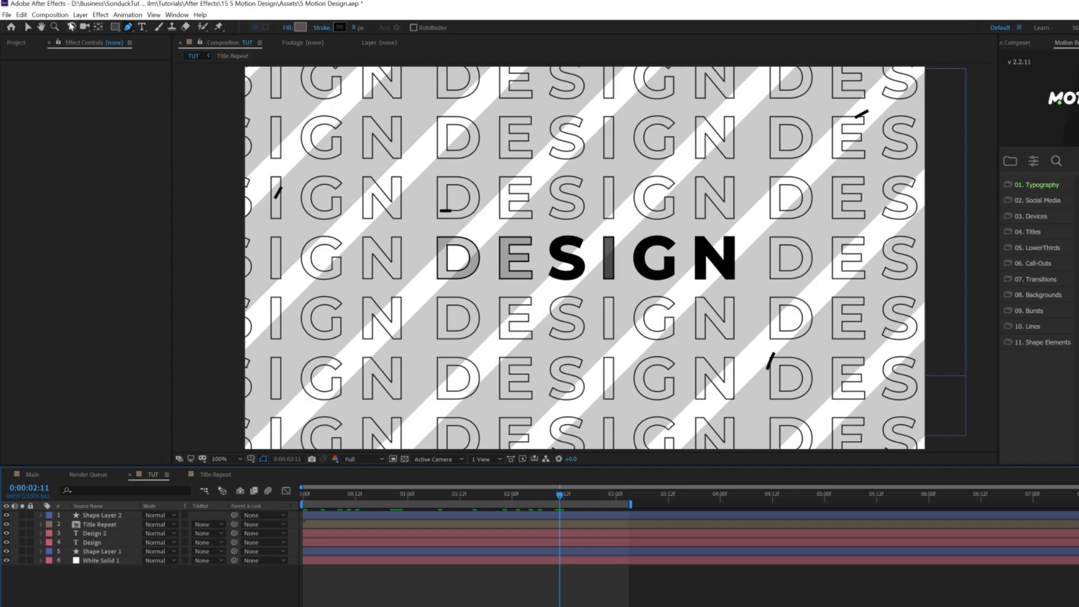
pyautogui.click(80, 15)
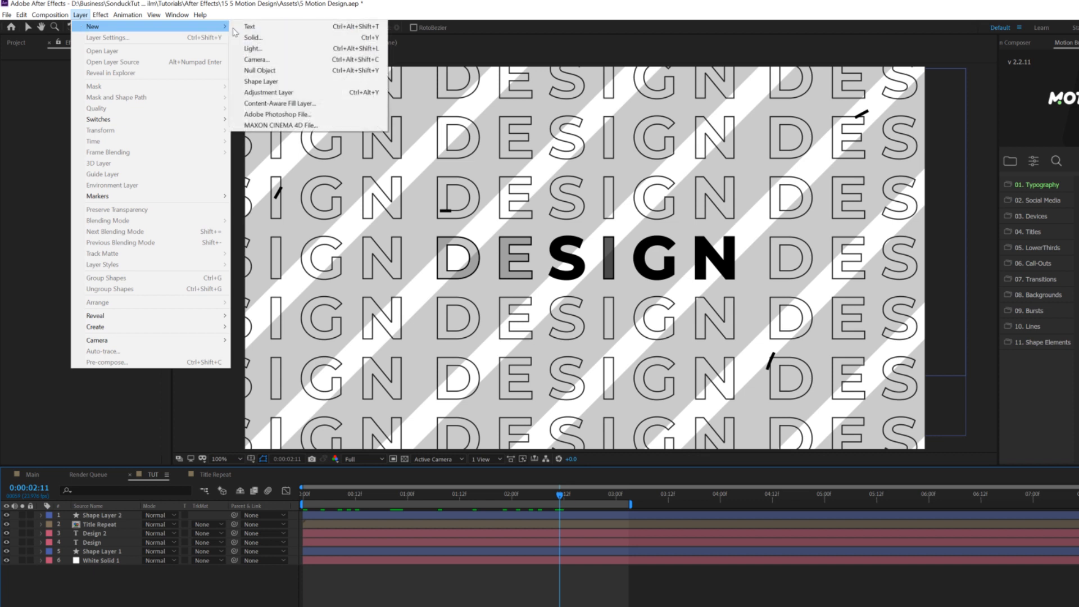
# Step: Create a new solid layer named 'Fracutal'
pyautogui.click(253, 38)
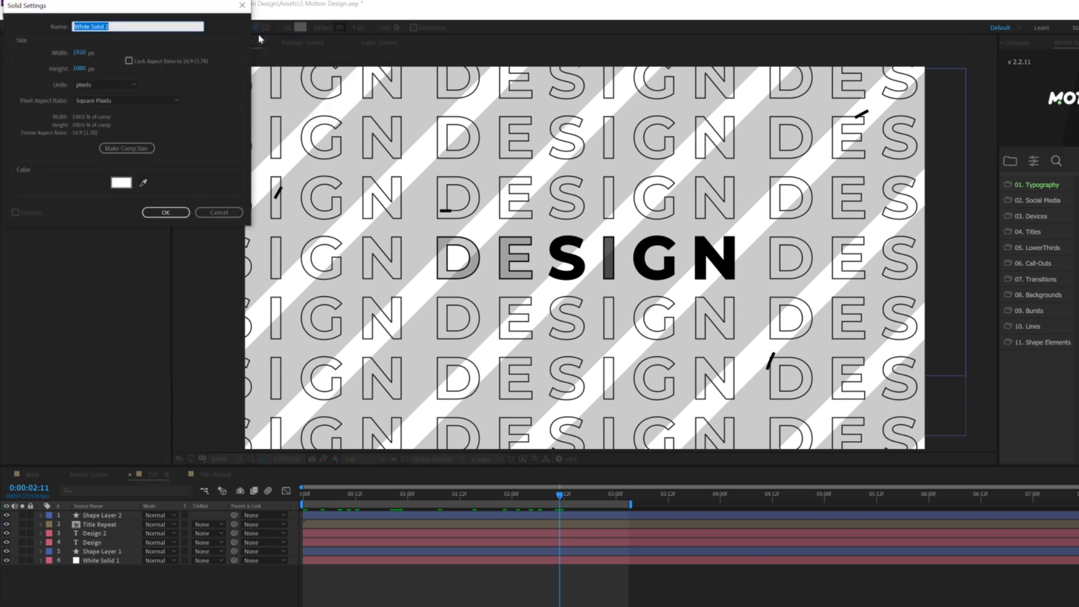
pyautogui.write('Fracutal')
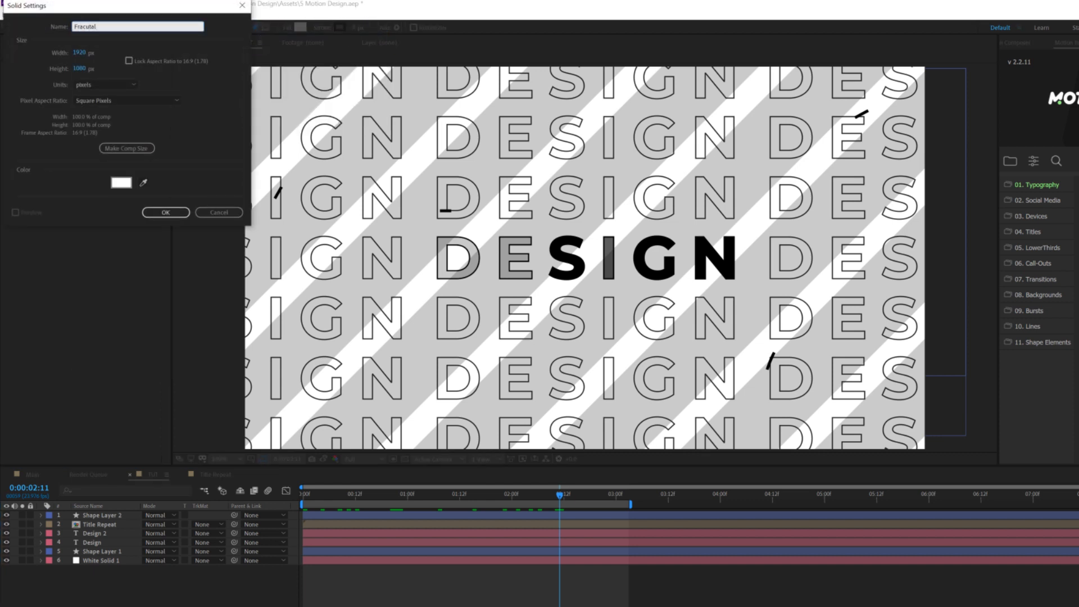
pyautogui.click(165, 212)
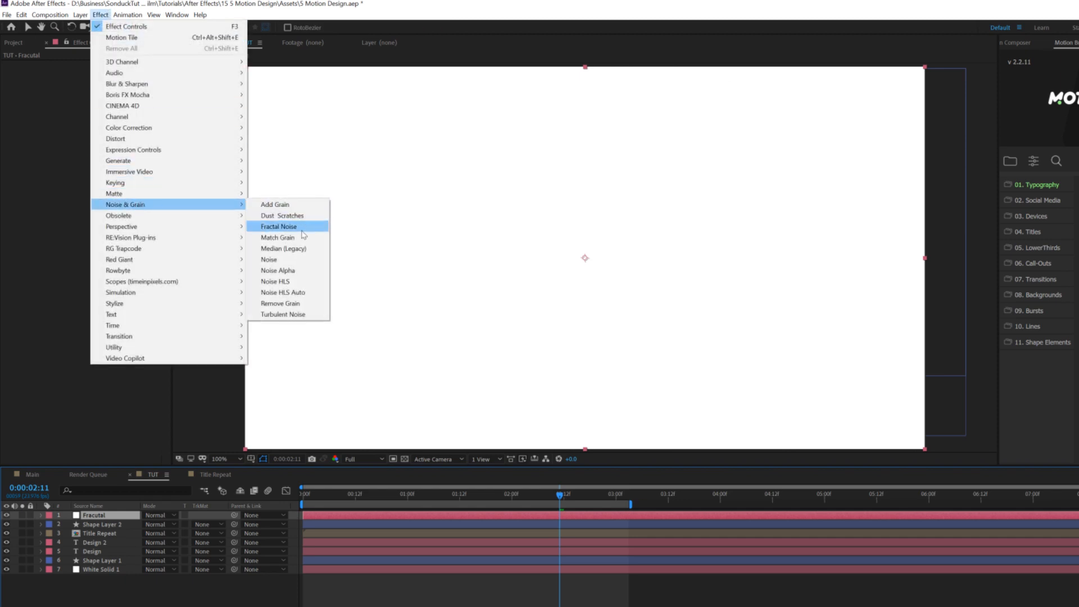
# Step: Apply Fractal Noise with Block noise type, darkened to scattered blocks
pyautogui.click(279, 226)
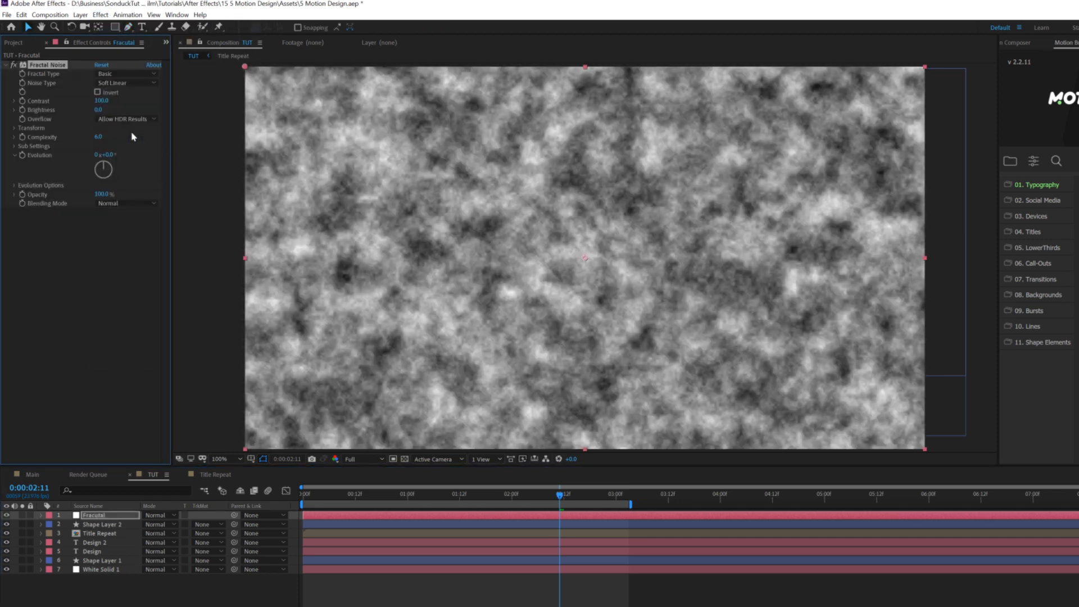
pyautogui.click(128, 73)
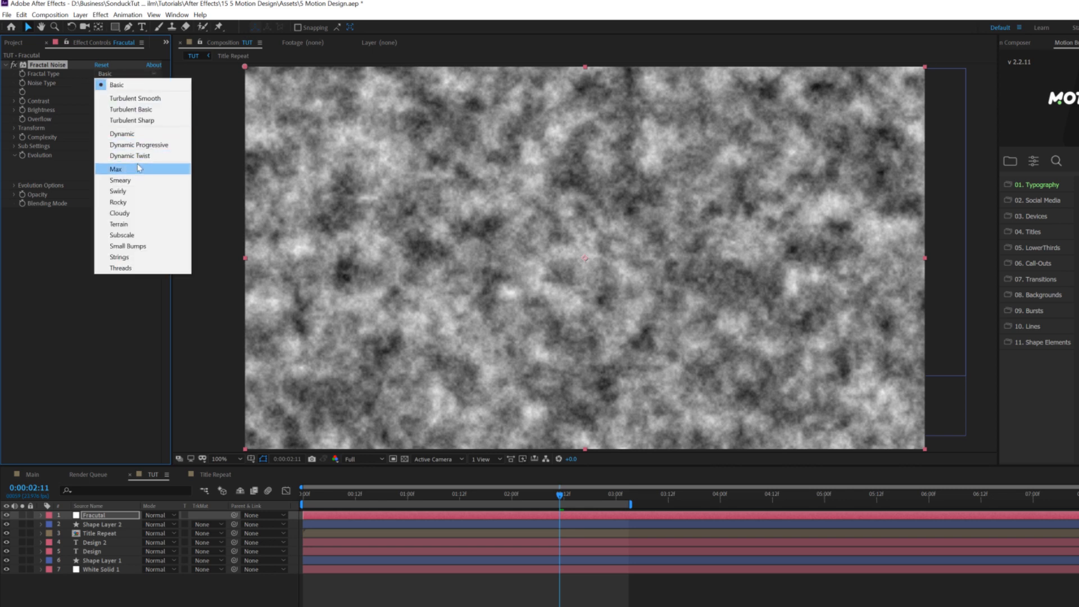
pyautogui.click(116, 169)
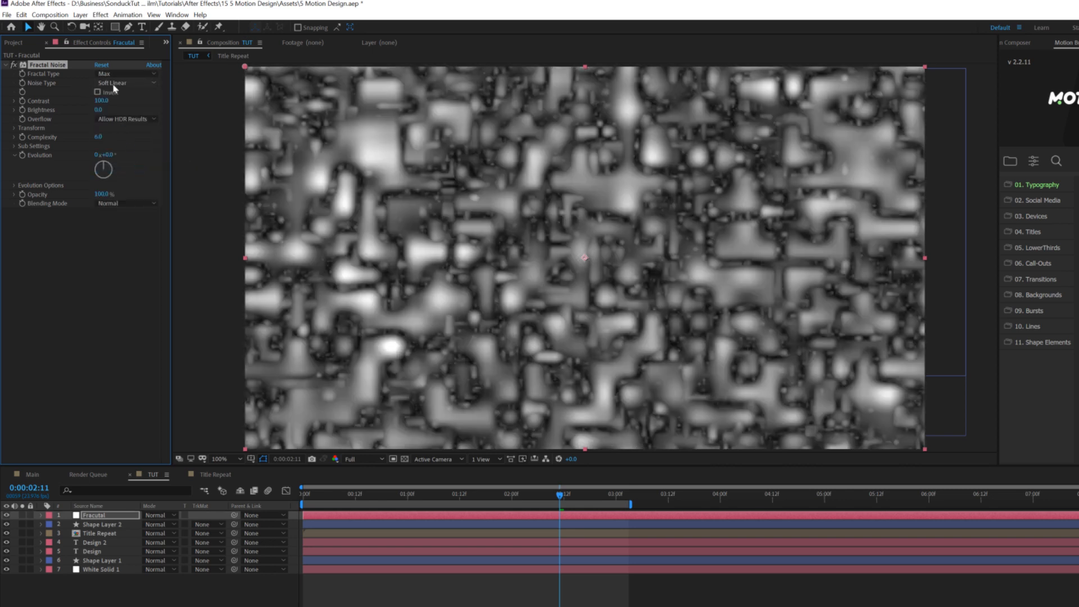
pyautogui.click(126, 83)
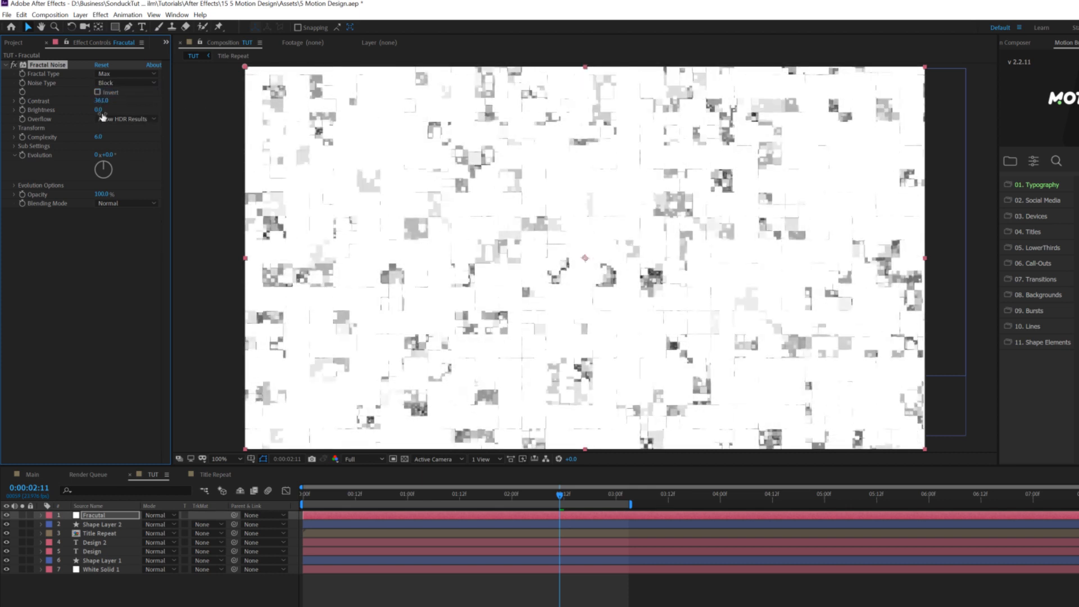
pyautogui.moveTo(98, 110); pyautogui.dragTo(93, 110)
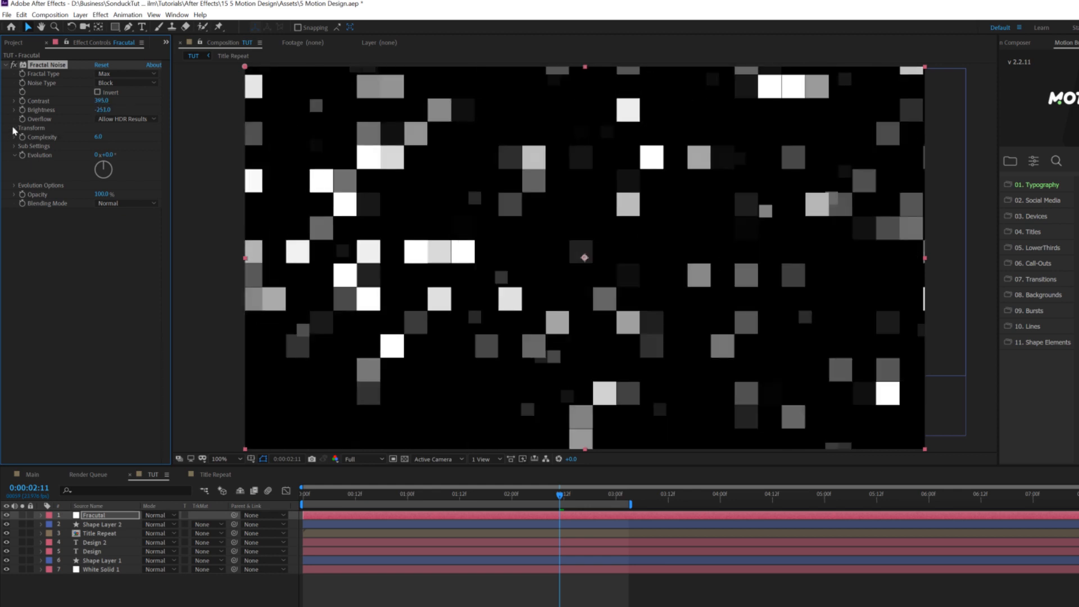
pyautogui.click(15, 128)
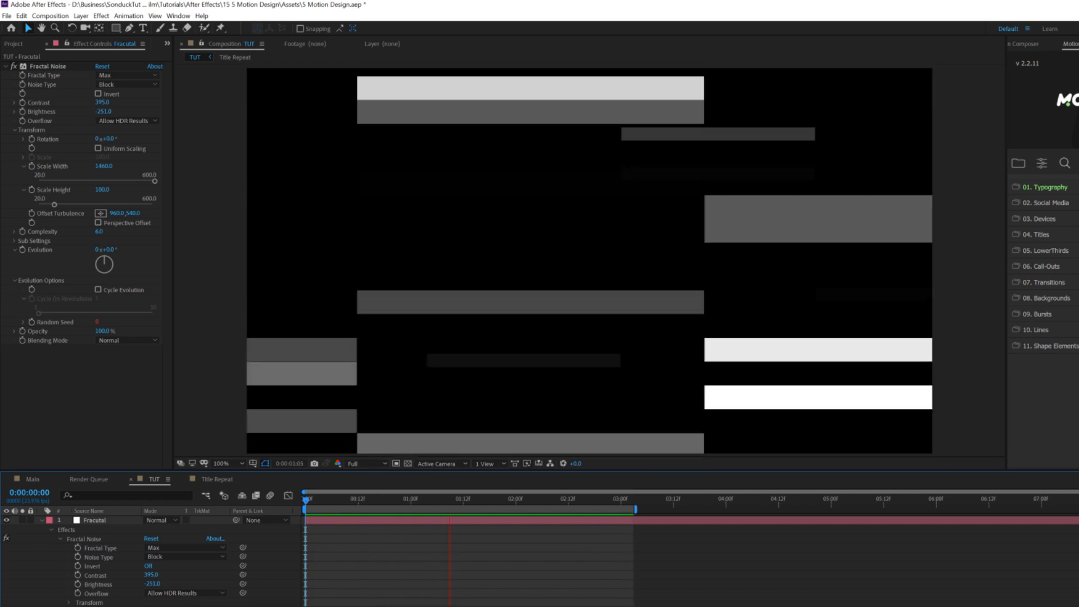
# Step: Key out Fracutal's black with Color Range, then Tint it with Map White To black (000000)
pyautogui.click(101, 15)
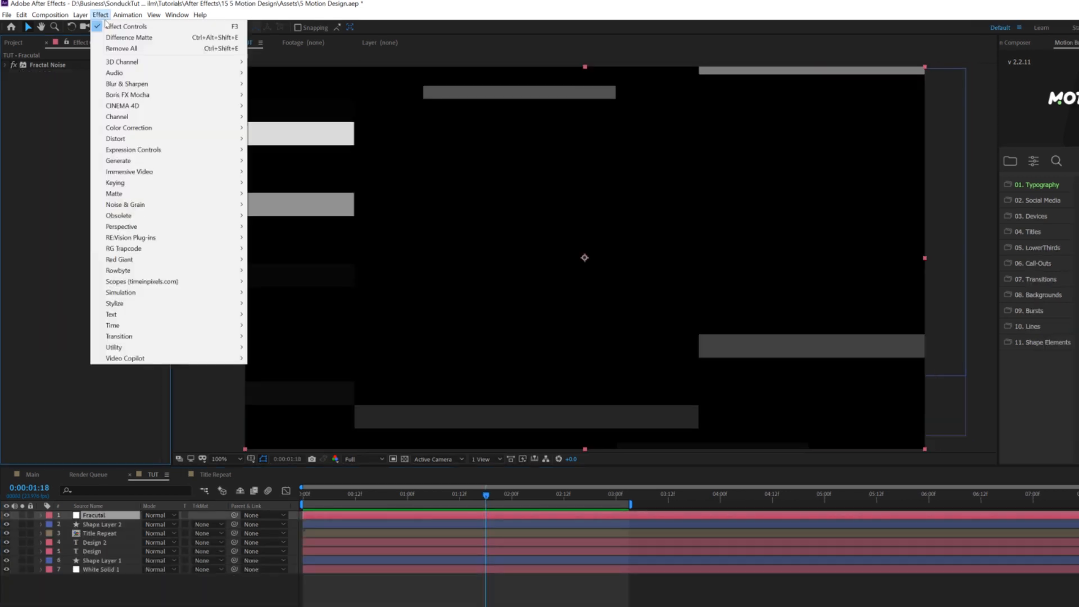
pyautogui.moveTo(114, 182)
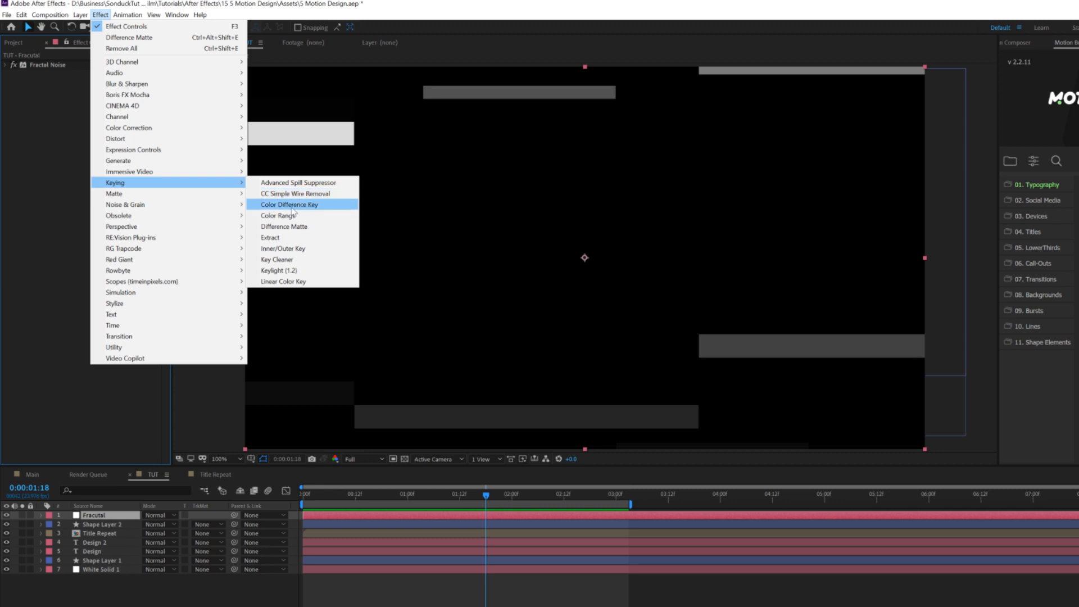
pyautogui.click(276, 216)
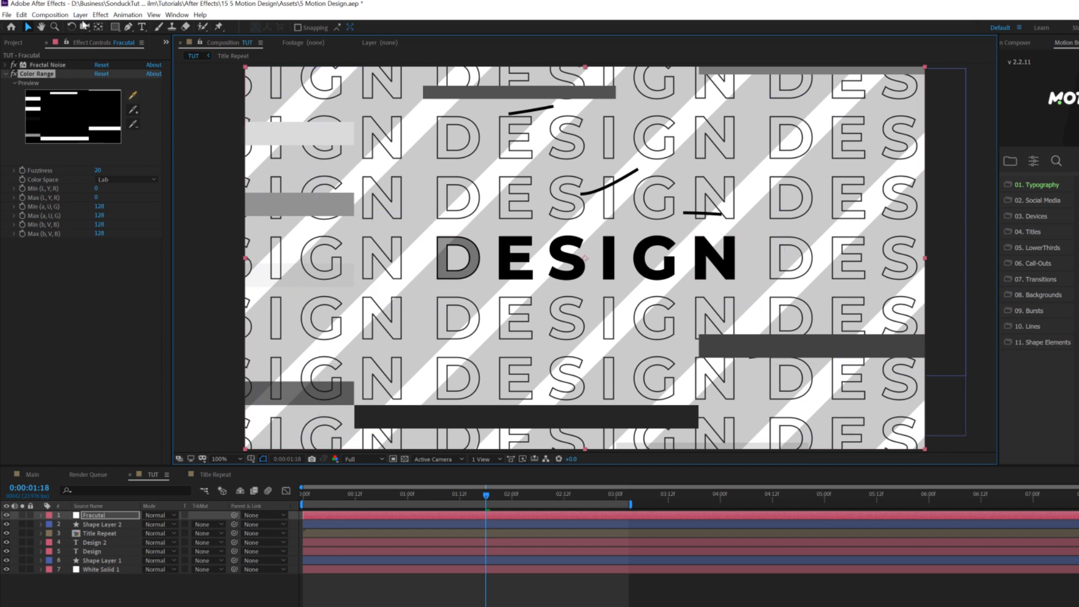
pyautogui.click(101, 15)
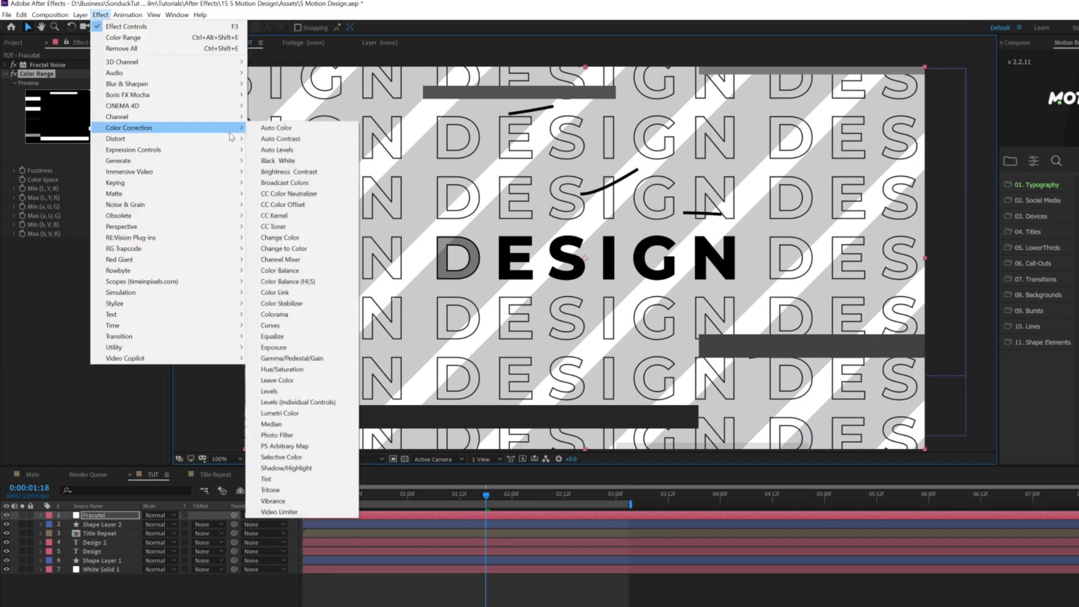
pyautogui.click(267, 468)
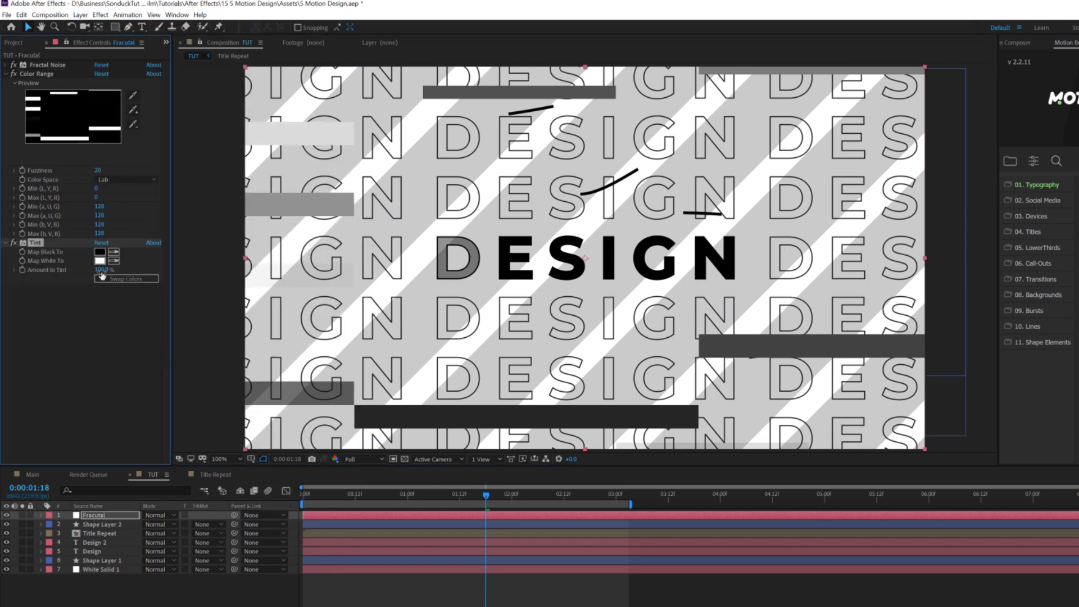
pyautogui.click(100, 263)
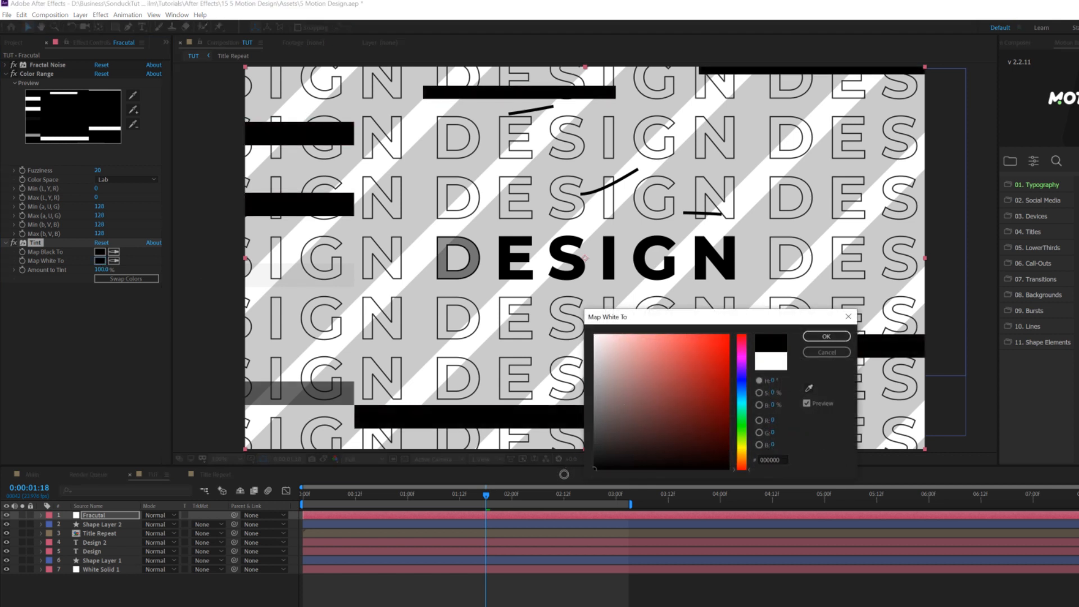
pyautogui.moveTo(790, 367)
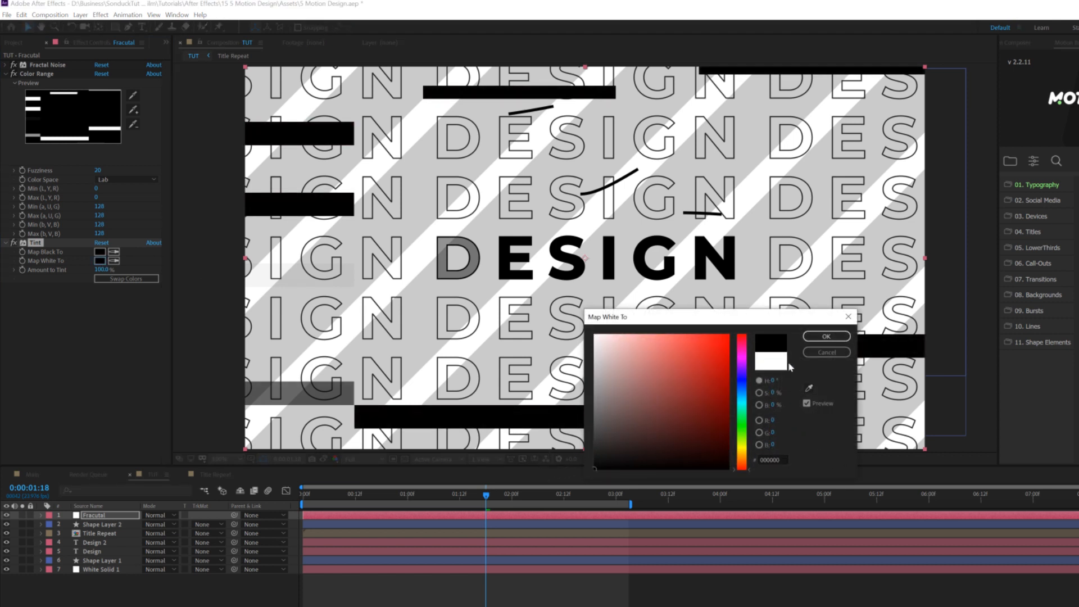
pyautogui.click(825, 336)
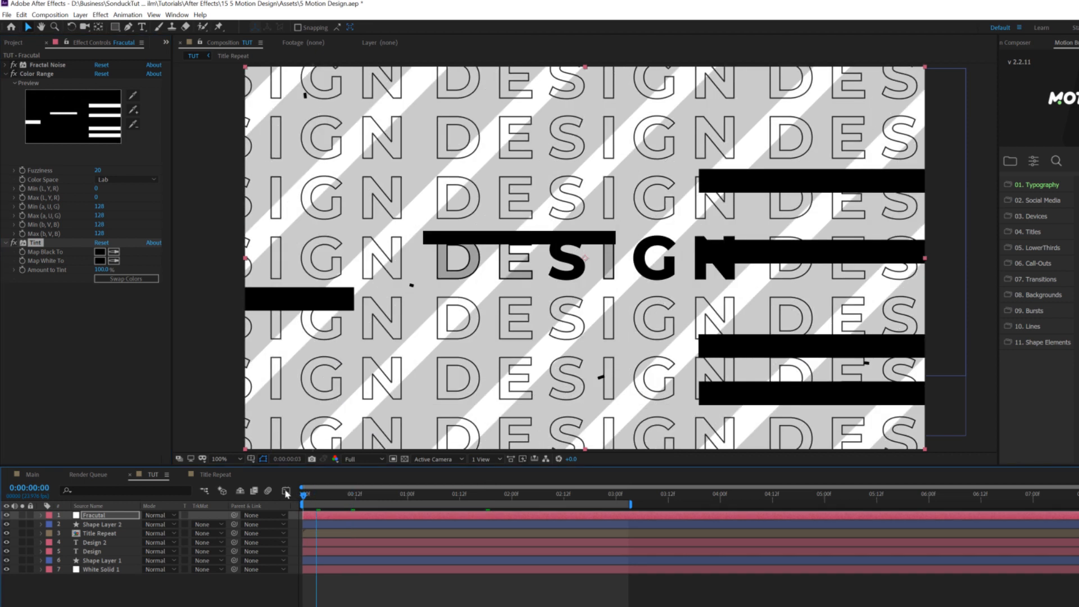
# Step: Pre-compose Fracutal, below the Design layers, into 'Map', moving all attributes
pyautogui.moveTo(303, 493); pyautogui.dragTo(437, 493)
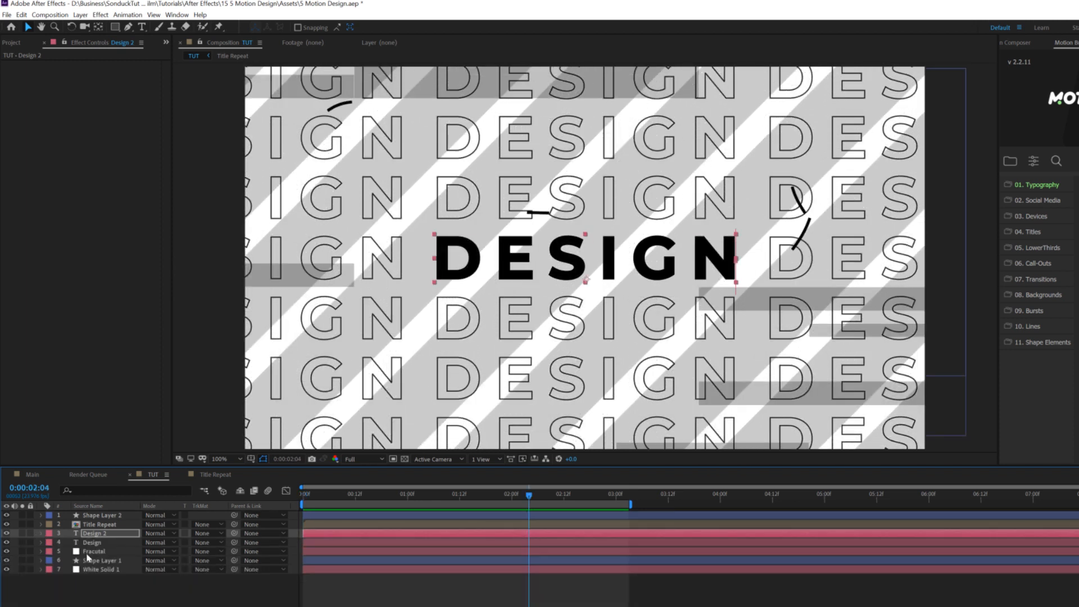
pyautogui.click(80, 15)
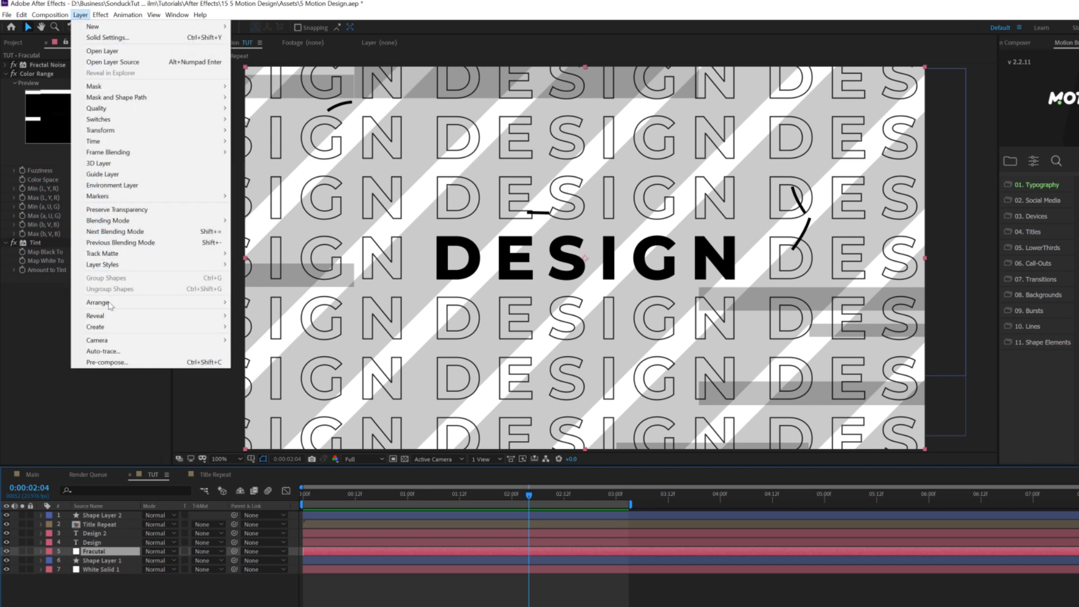
pyautogui.click(106, 362)
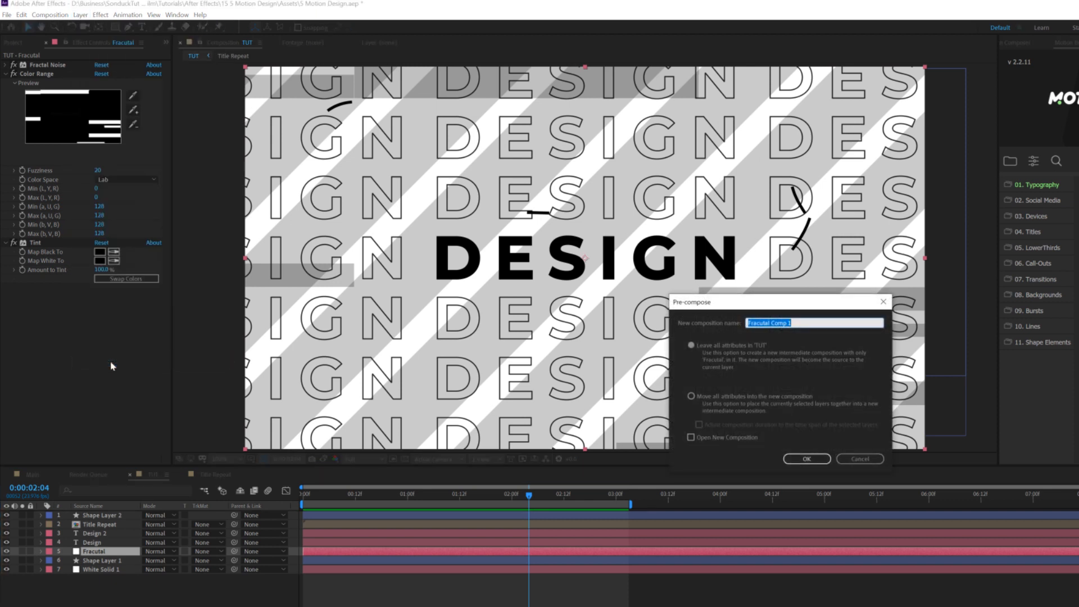
pyautogui.click(690, 395)
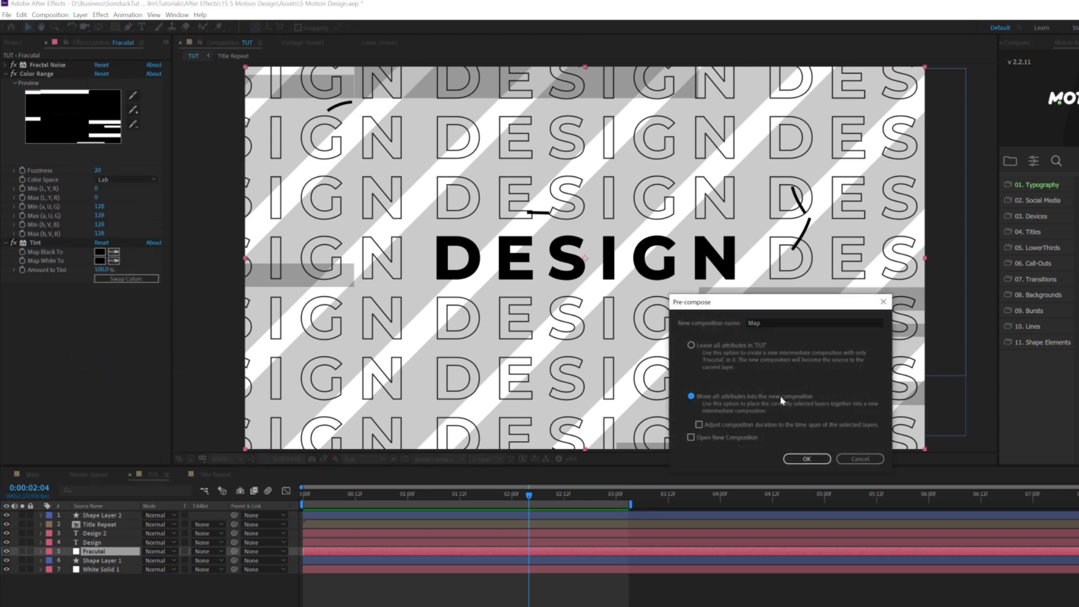
pyautogui.click(805, 459)
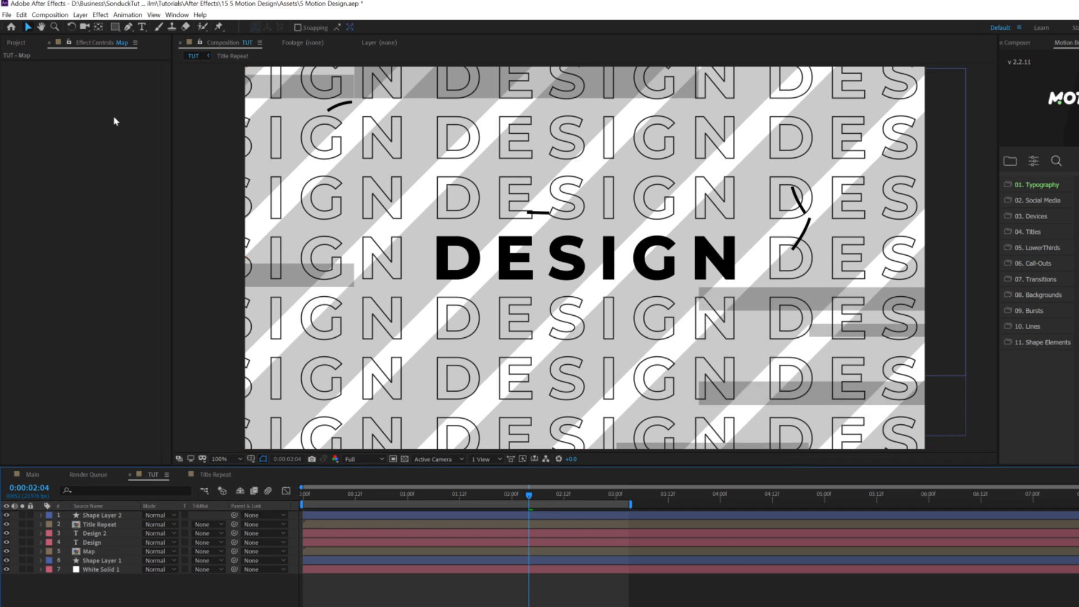
# Step: Give a new adjustment layer Displacement Map from the Map layer, max displacements 49 and 75
pyautogui.click(79, 14)
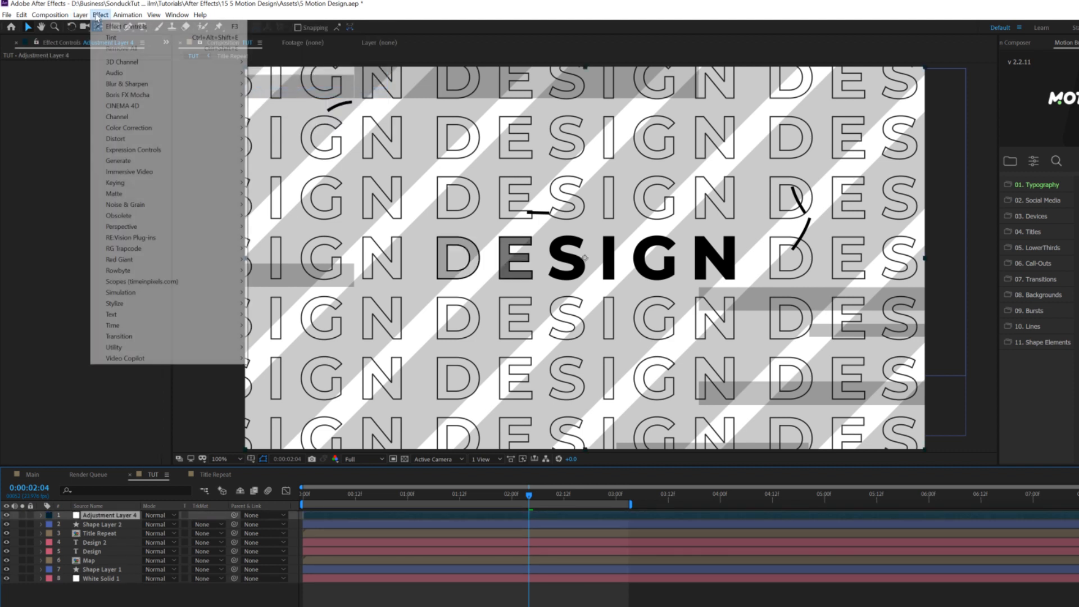
pyautogui.moveTo(115, 138)
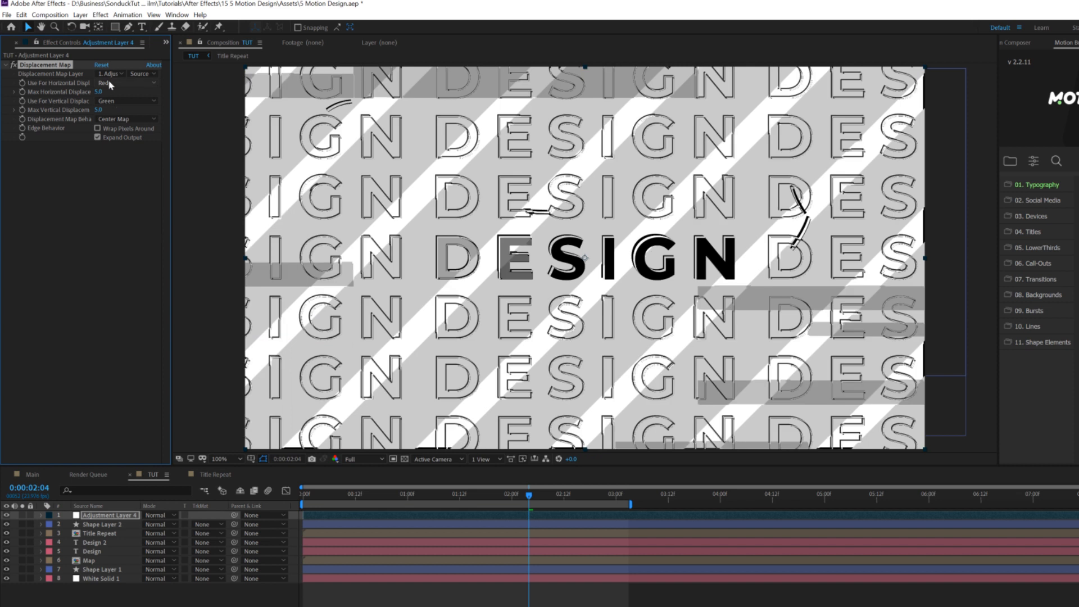
pyautogui.click(109, 73)
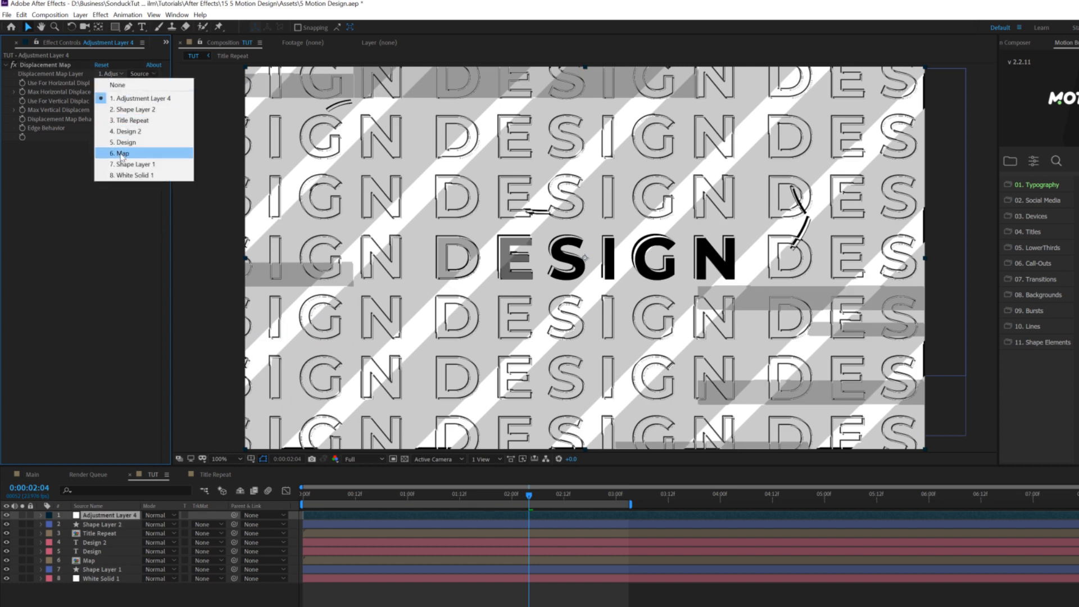
pyautogui.click(119, 153)
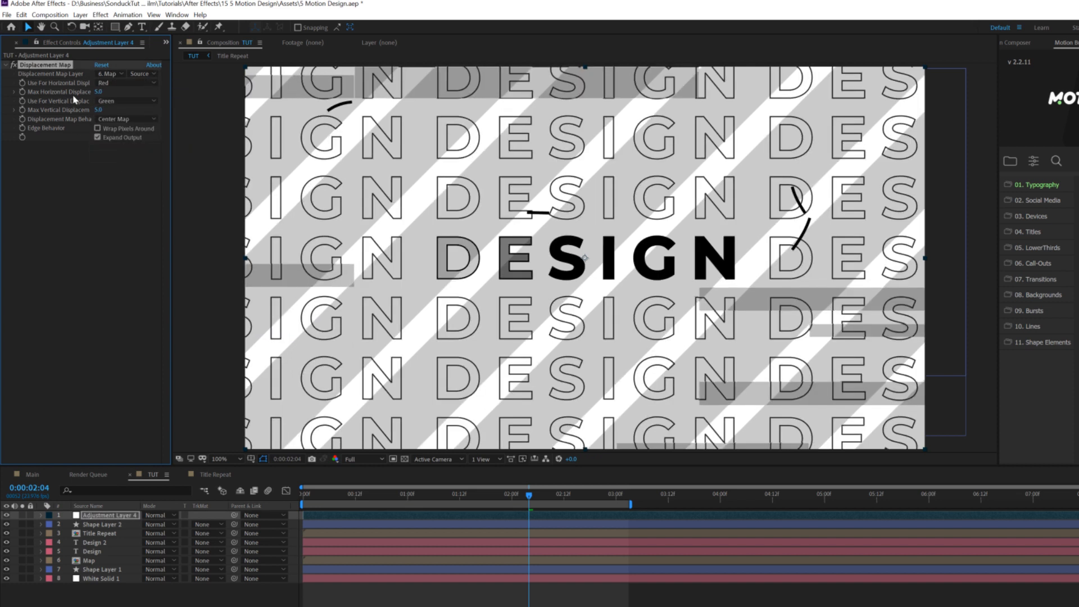
pyautogui.moveTo(98, 92); pyautogui.dragTo(102, 92)
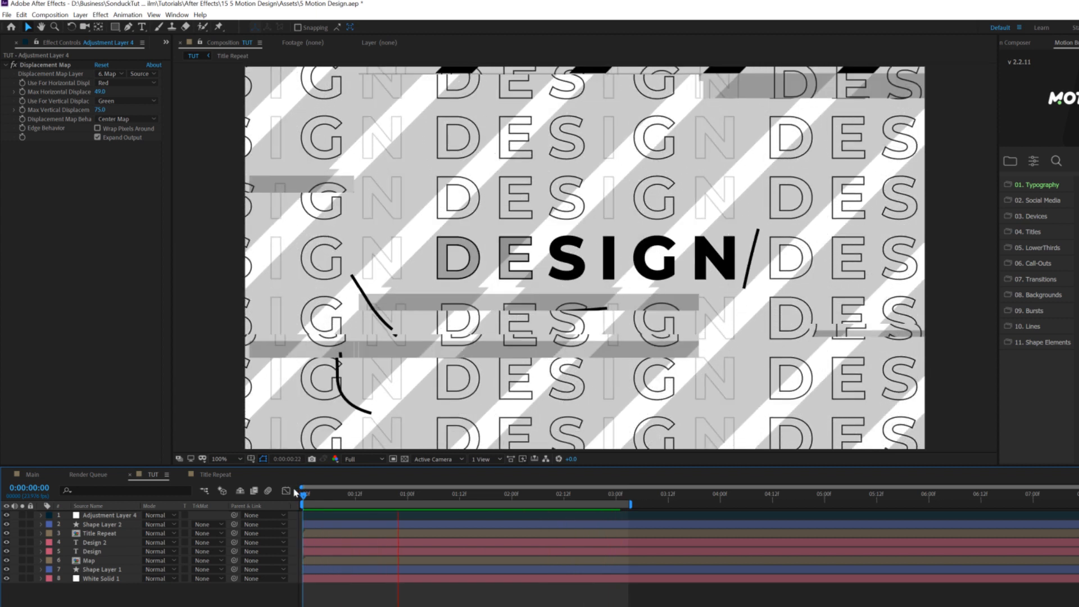
# Step: Create Adjustment Layer 5 on top and apply the Noise effect to it
pyautogui.click(80, 15)
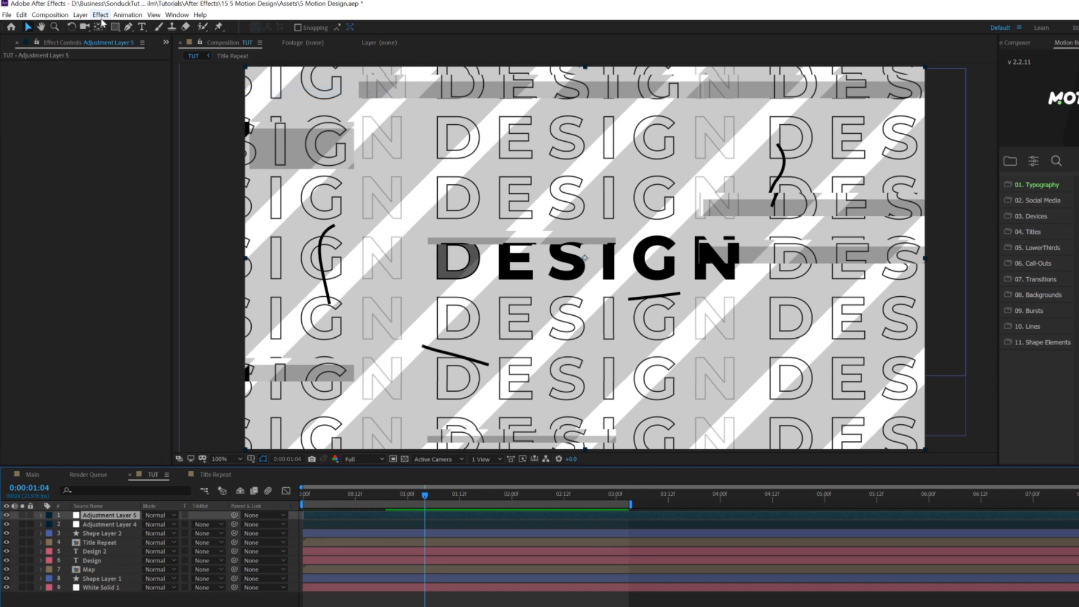
pyautogui.click(100, 15)
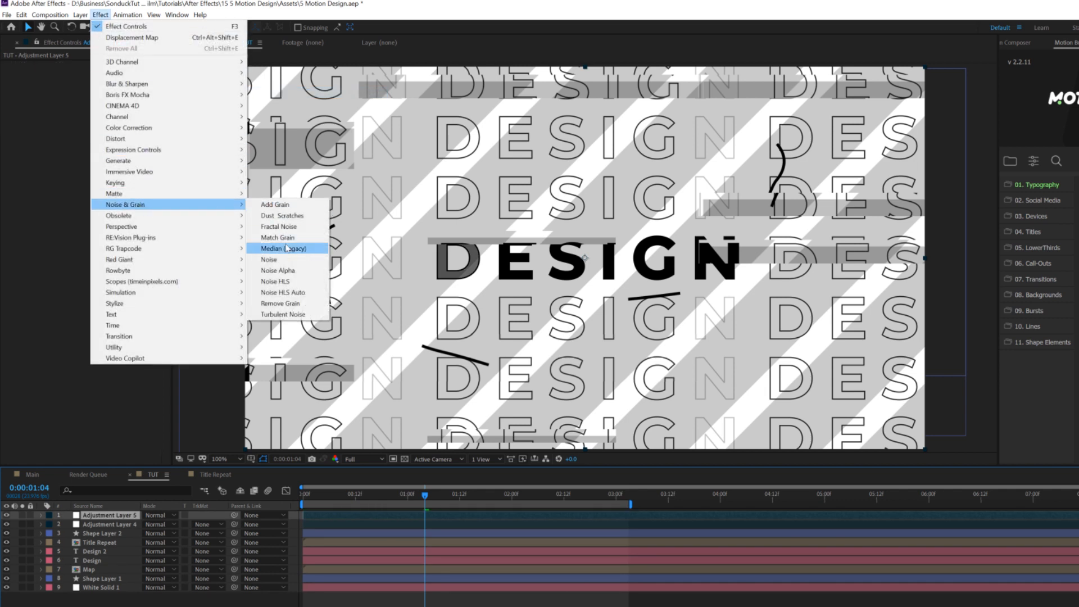
pyautogui.click(269, 259)
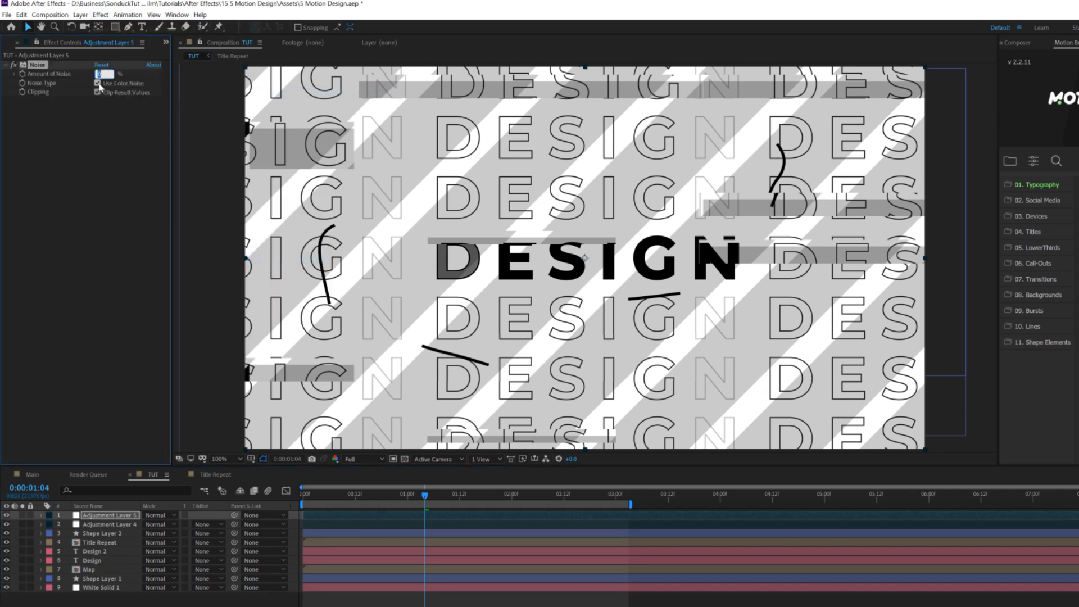